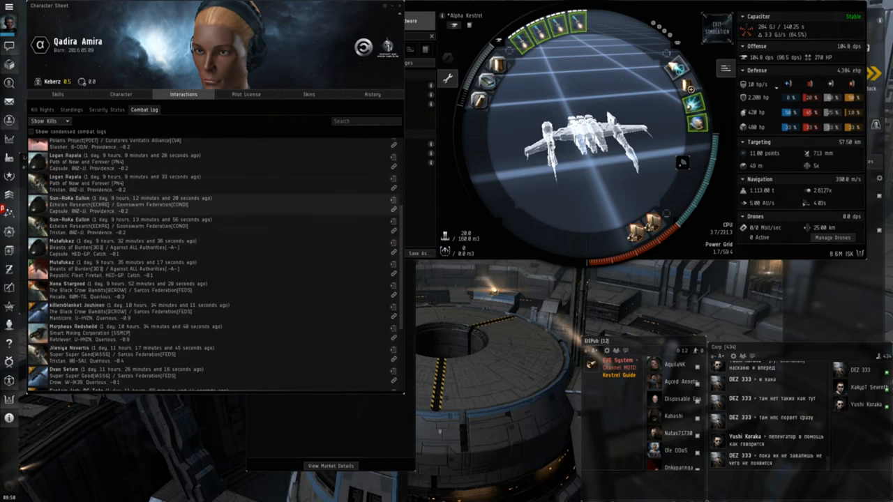
Show the Character Sheet skills page with missile skills and the Repair Systems IV training queue
scroll("down", 3)
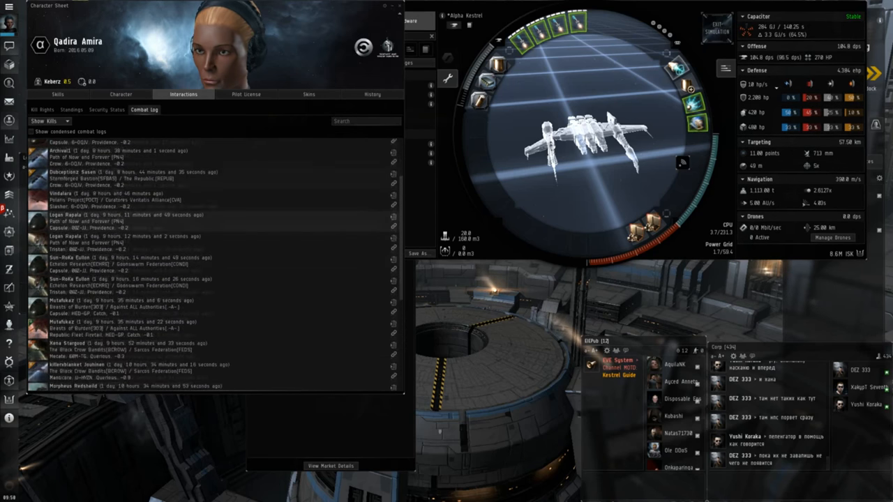
scroll("down", 3)
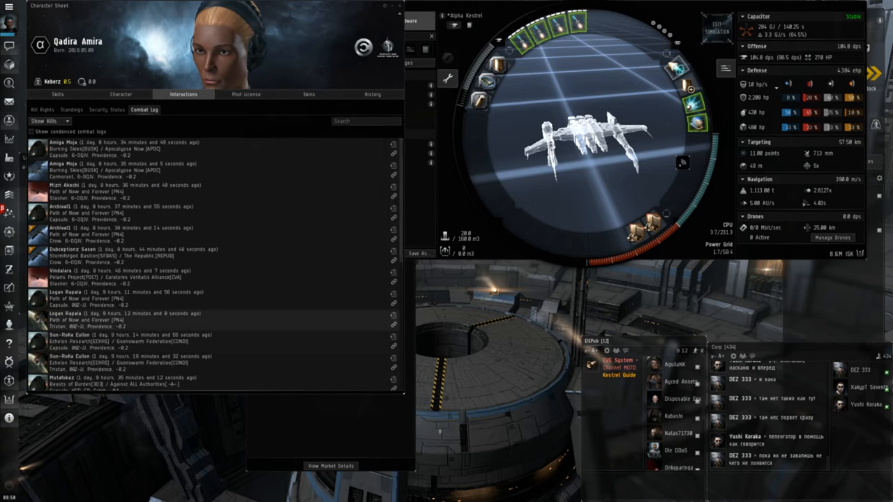
left_click(70, 295)
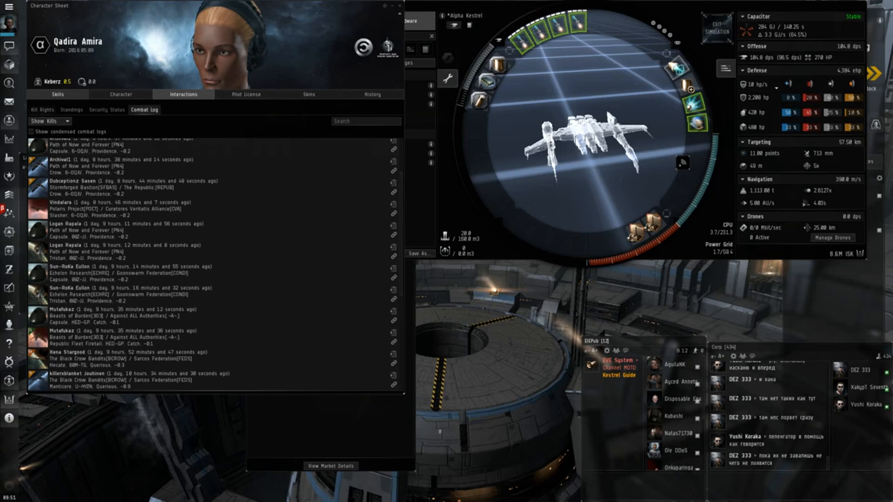
left_click(57, 94)
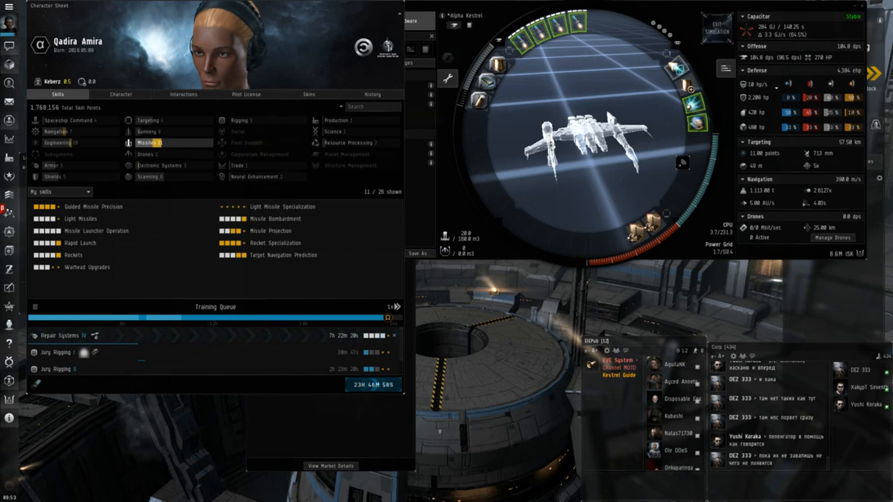
mouse_move(655, 241)
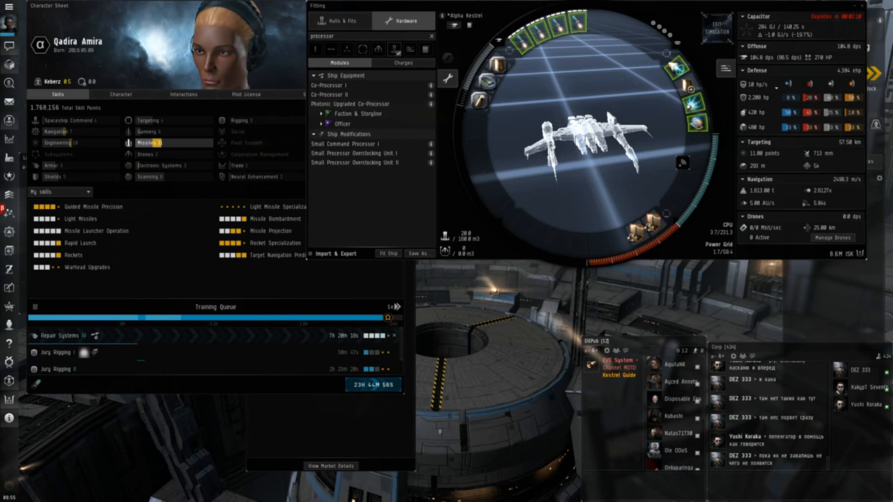
List the simulated Kestrel's 'processor' hardware modules next to the Missiles skills
left_click(120, 94)
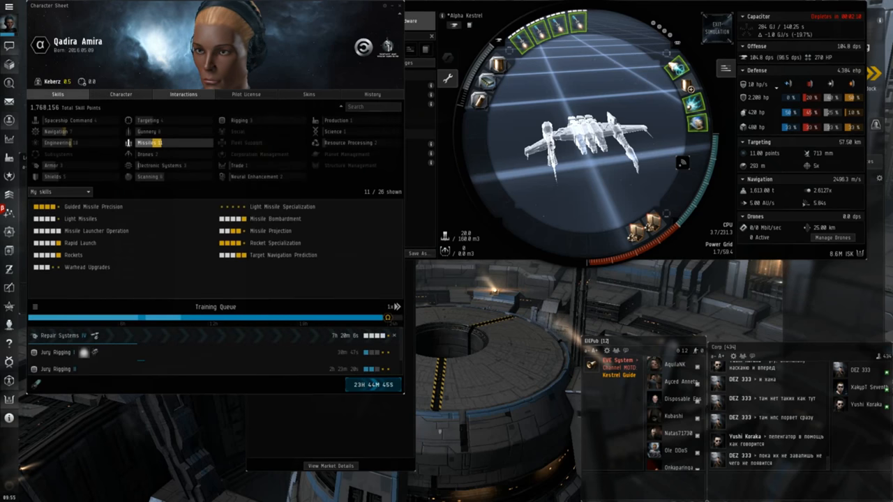
left_click(143, 109)
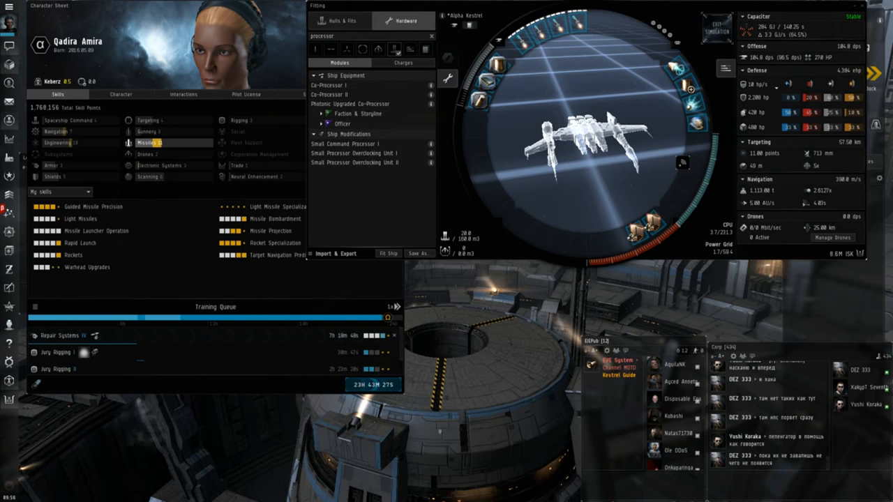
Exit the fitting simulation and confirm Yes to return to the real Kestrel fit
left_click(716, 27)
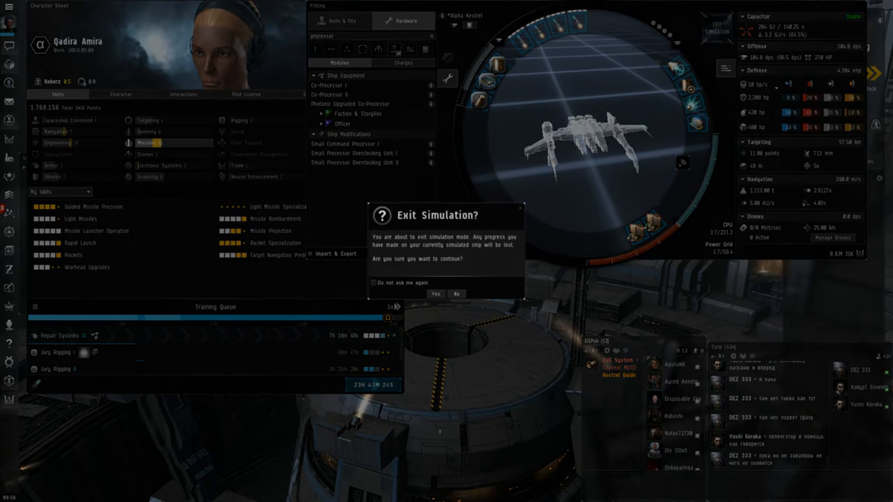
left_click(436, 293)
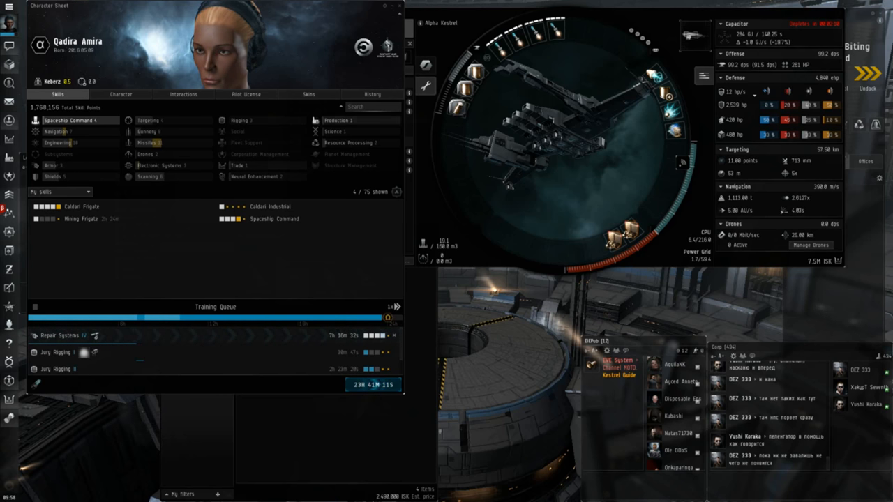
View the Missiles skill group, then the Engineering skills including Weapon Upgrades IV
left_click(149, 142)
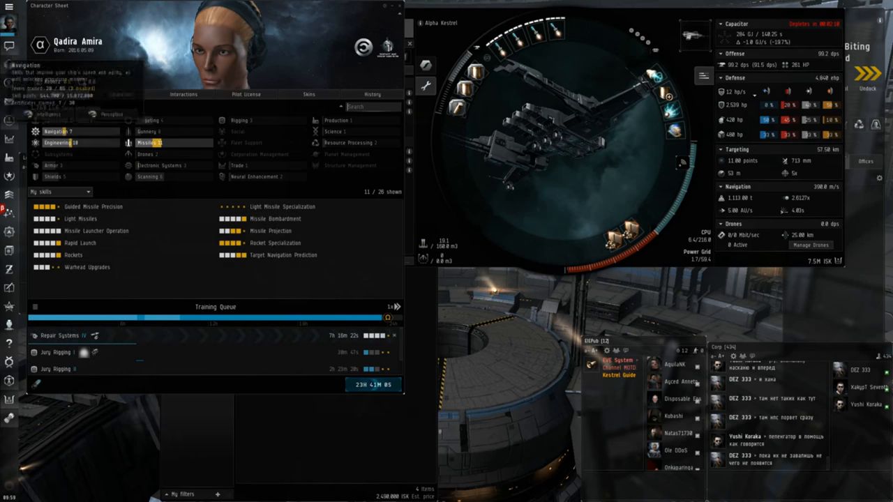
left_click(60, 143)
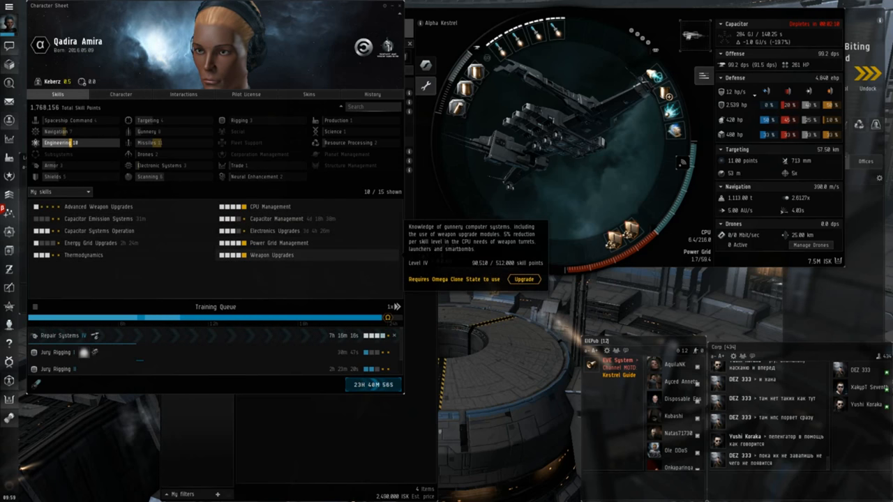
mouse_move(264, 230)
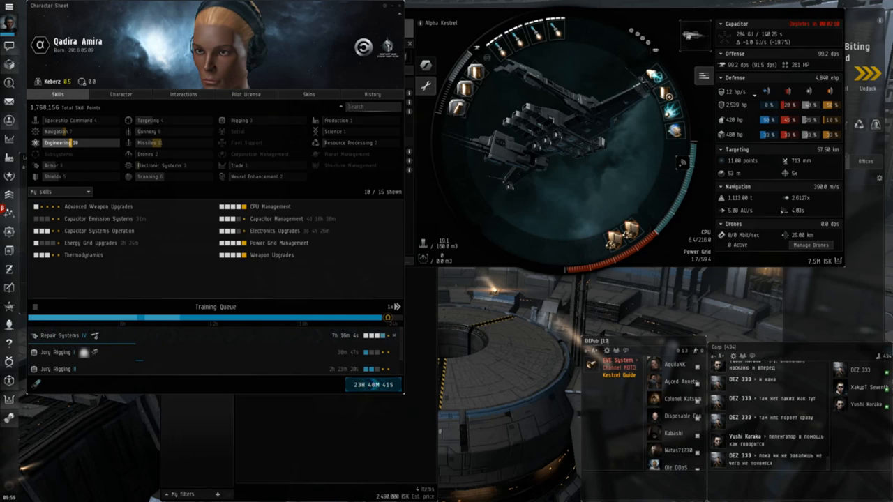
mouse_move(245, 95)
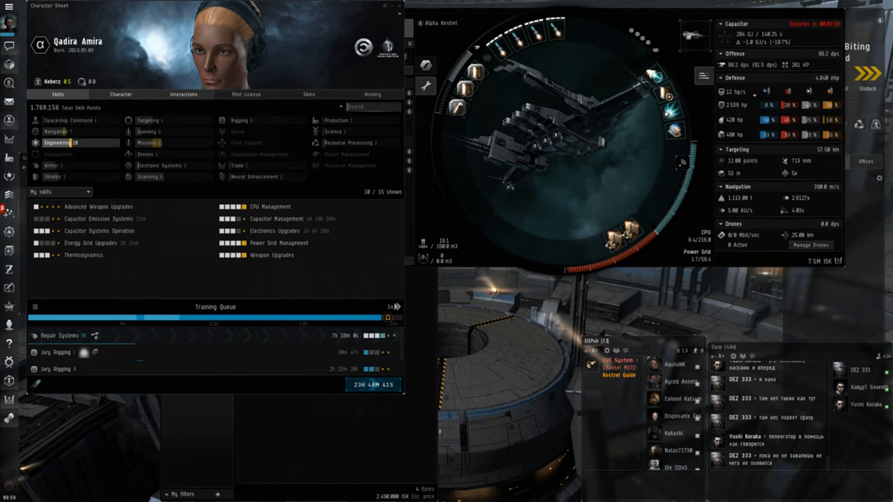
left_click(182, 95)
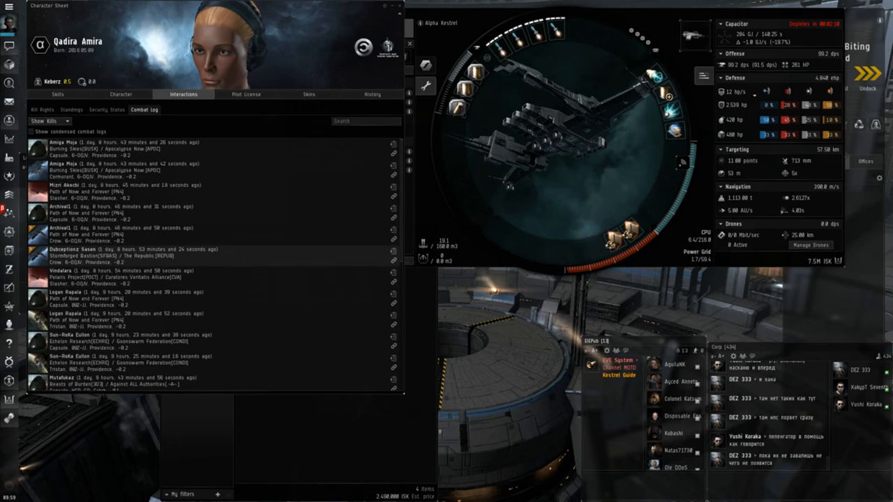
scroll("down", 3)
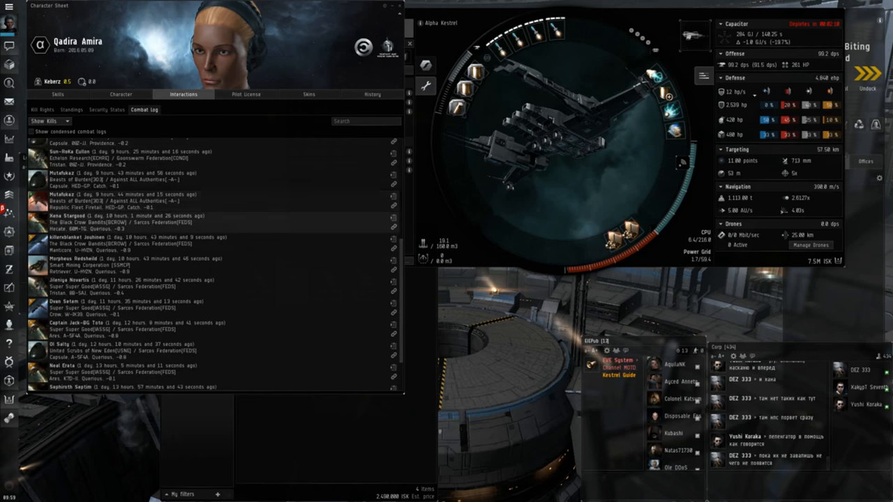
scroll("down", 3)
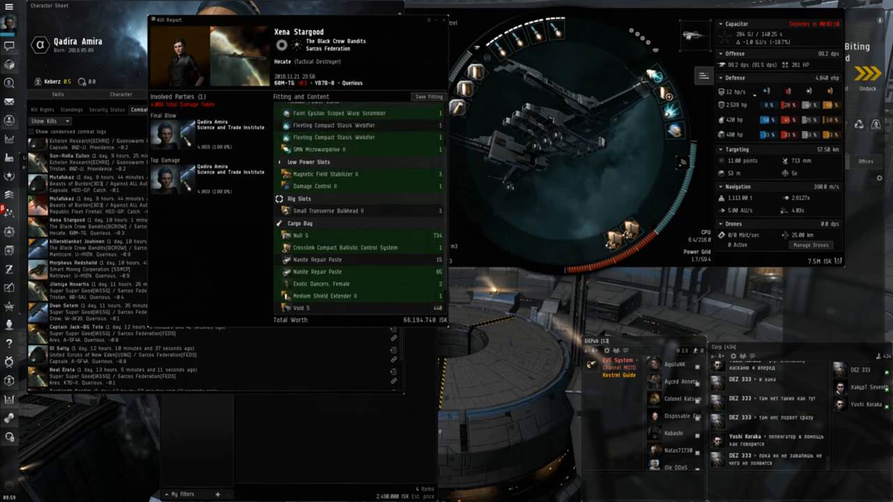
scroll("down", 3)
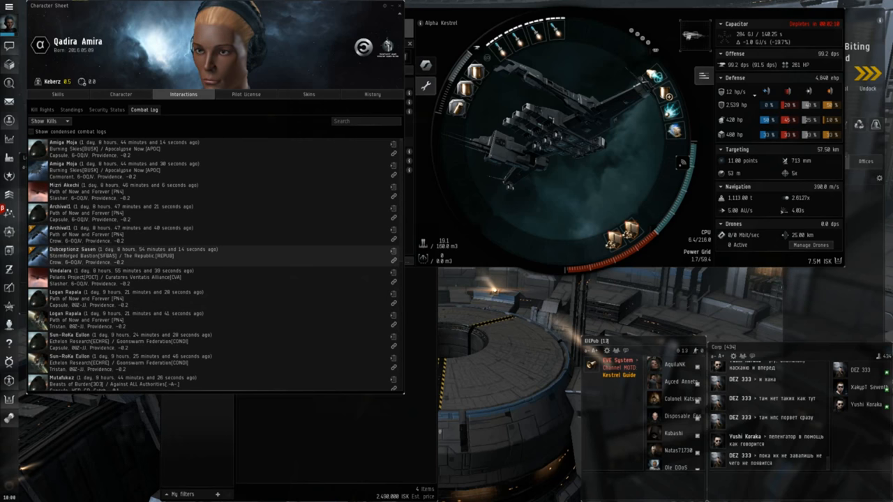
left_click(59, 206)
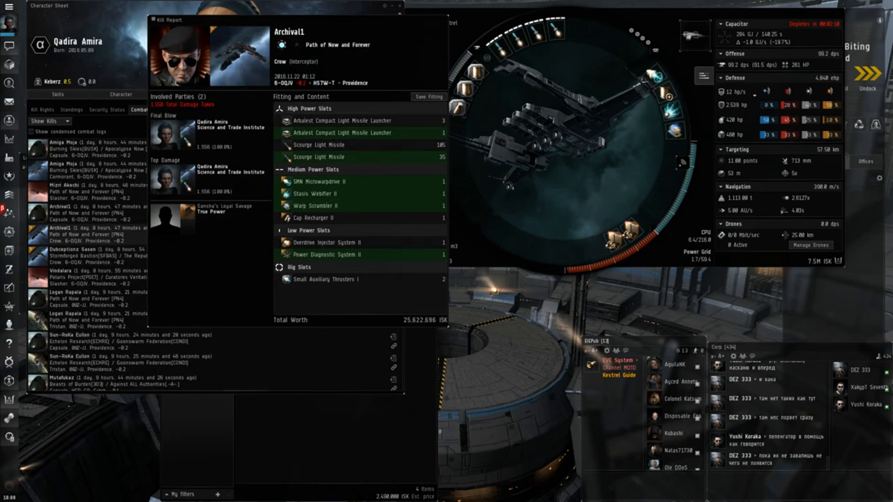
left_click(69, 225)
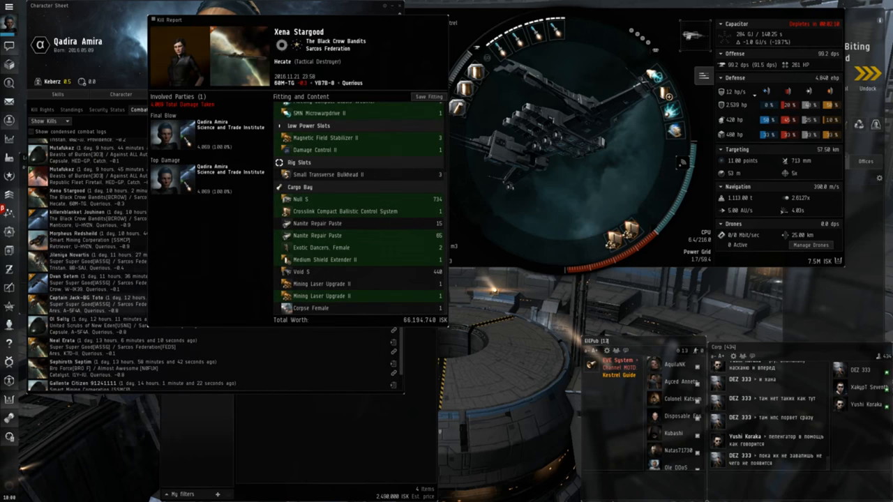
left_click(77, 342)
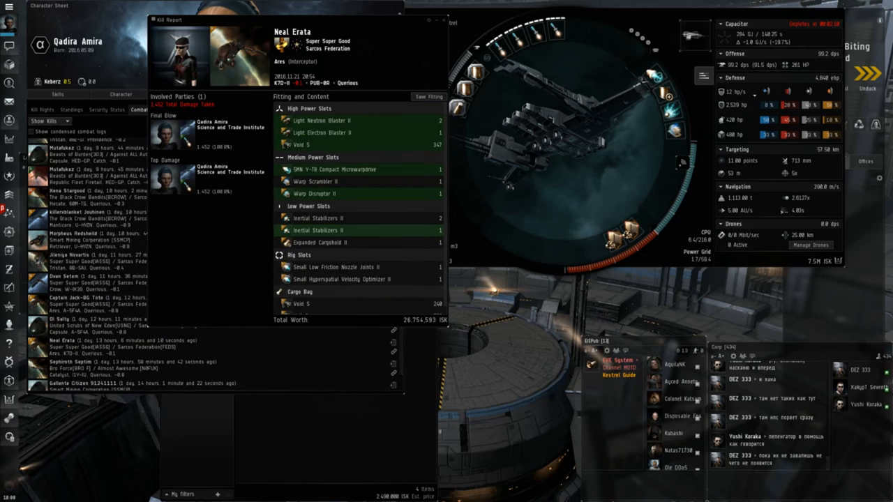
left_click(77, 297)
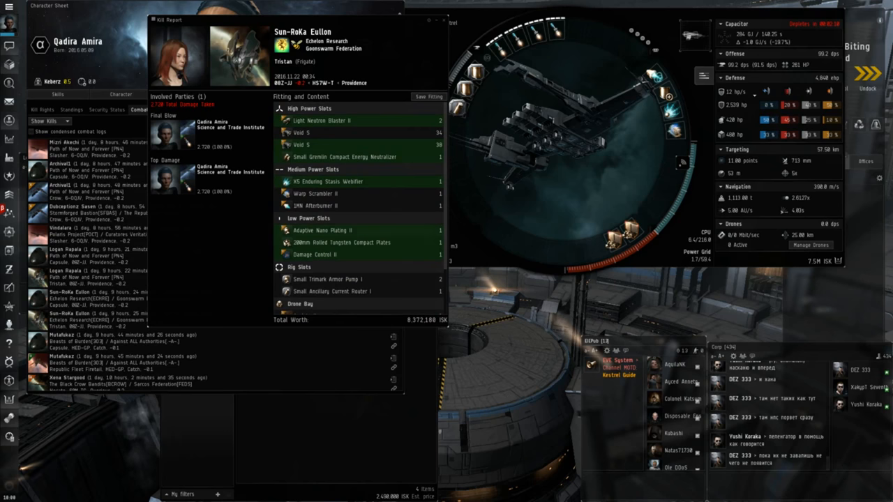
scroll("down", 3)
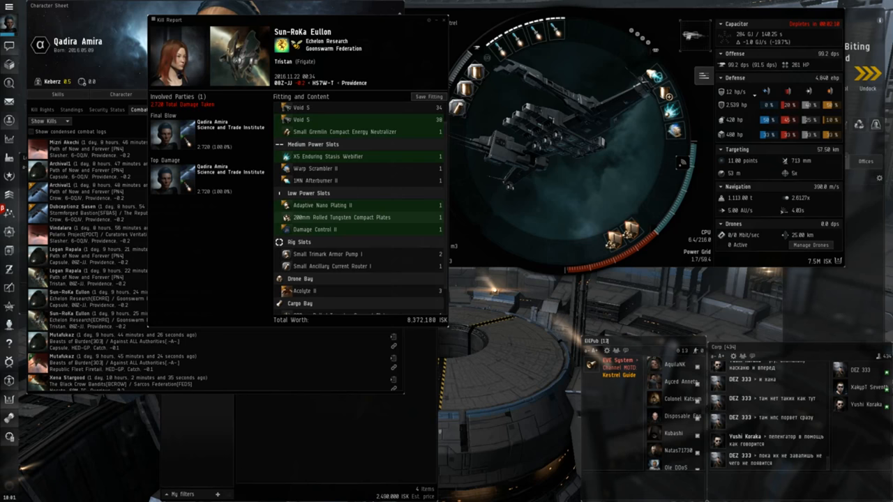
scroll("down", 3)
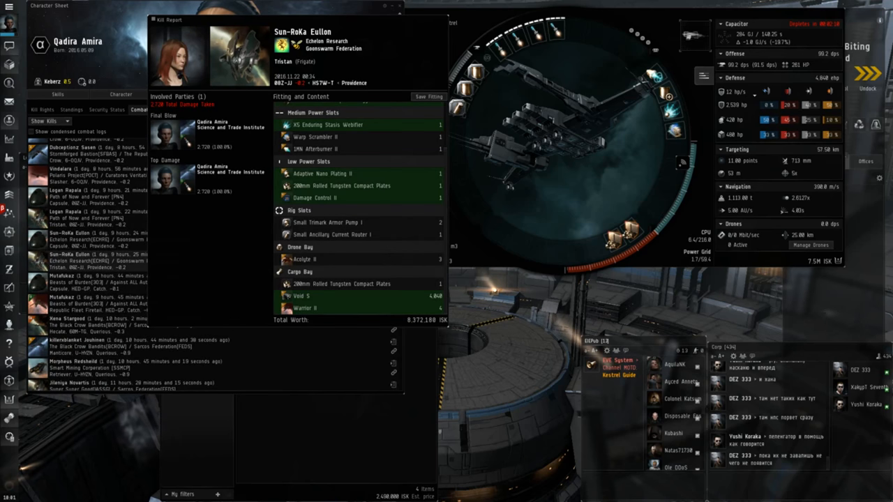
left_click(70, 382)
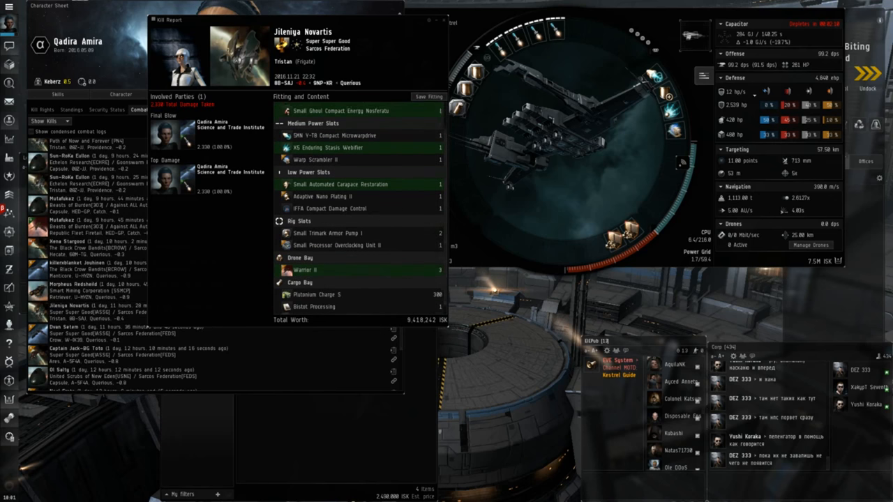
scroll("down", 3)
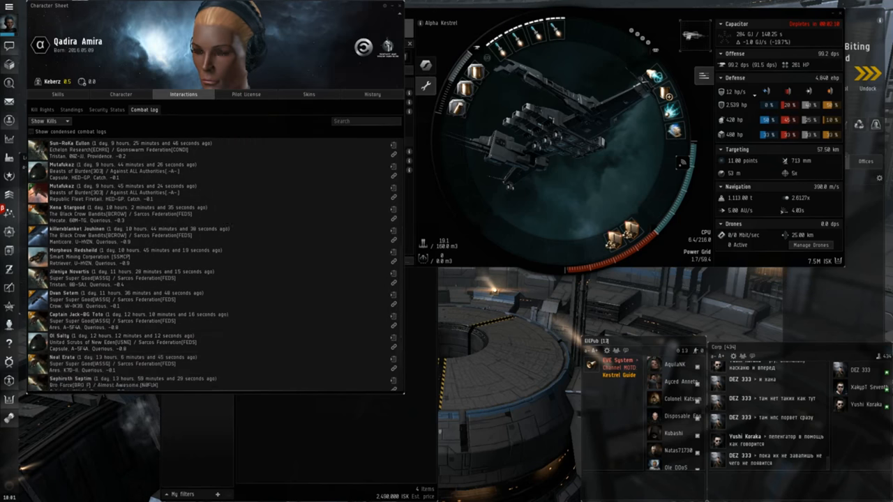
scroll("down", 3)
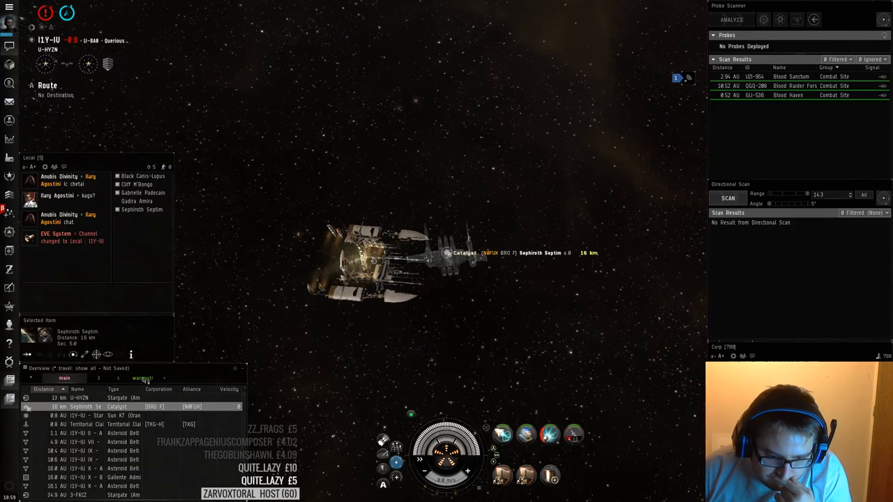
Orbit the Catalyst and reload the launchers with a different rocket type
right_click(117, 406)
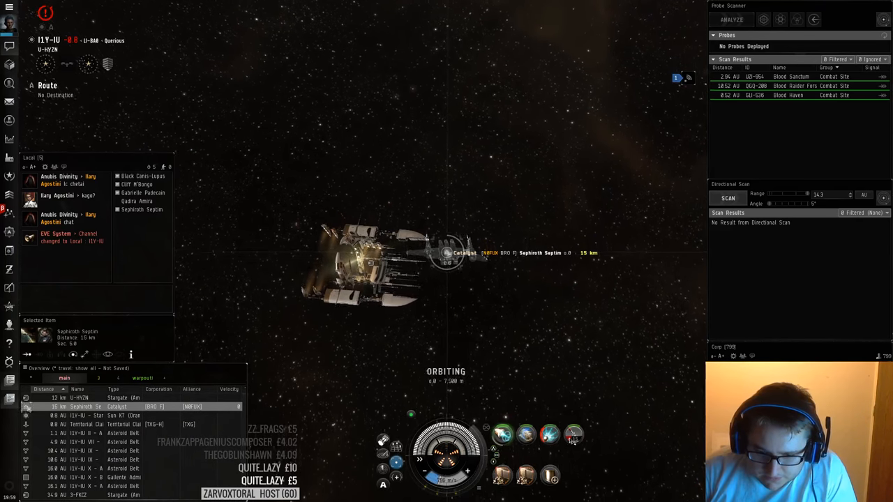
right_click(575, 435)
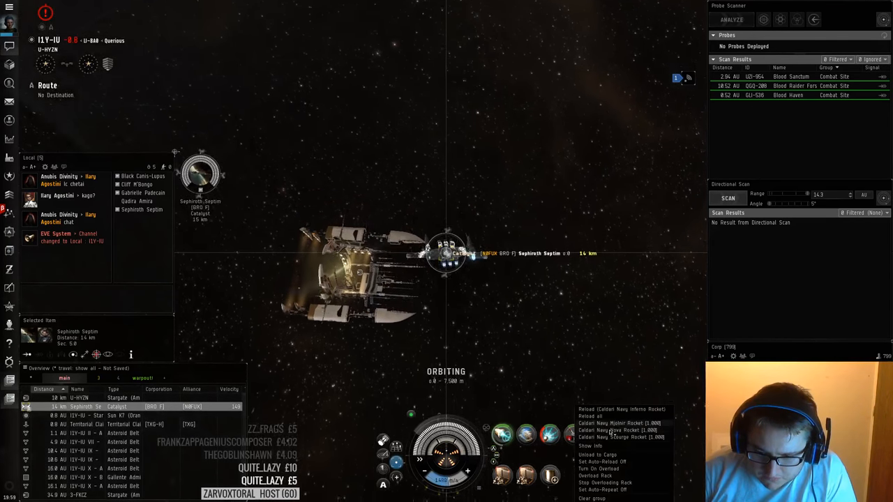
left_click(621, 424)
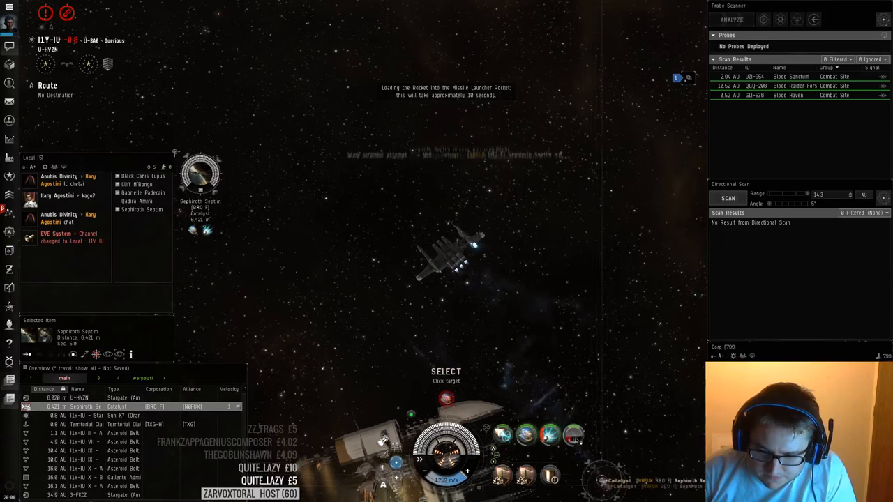
Bring up the Catalyst's orbit options and the Set Default Orbit Distance dialog
right_click(200, 173)
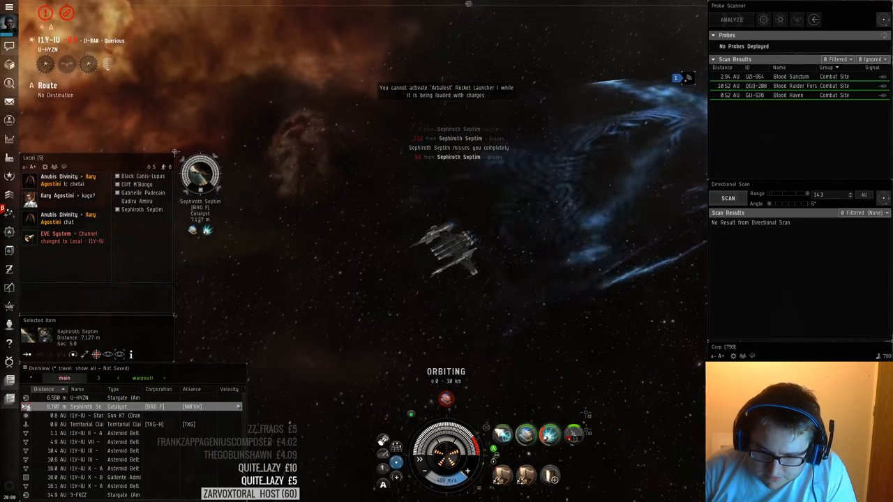
mouse_move(573, 437)
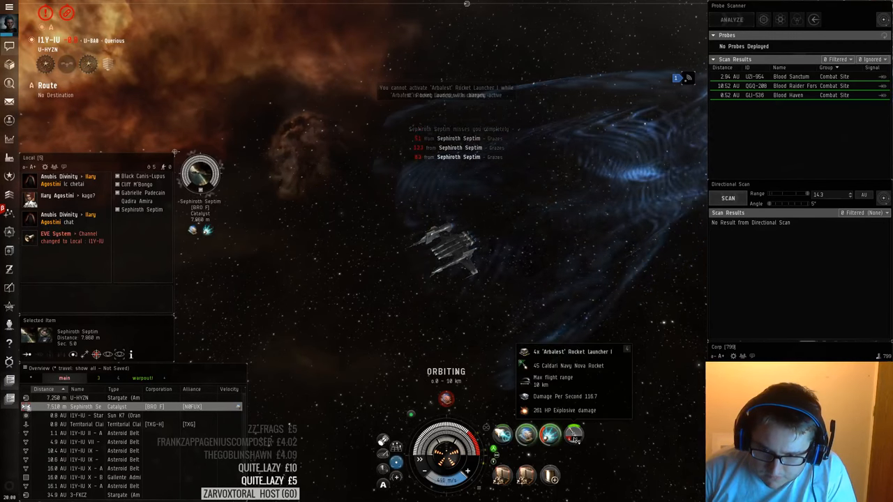
right_click(203, 174)
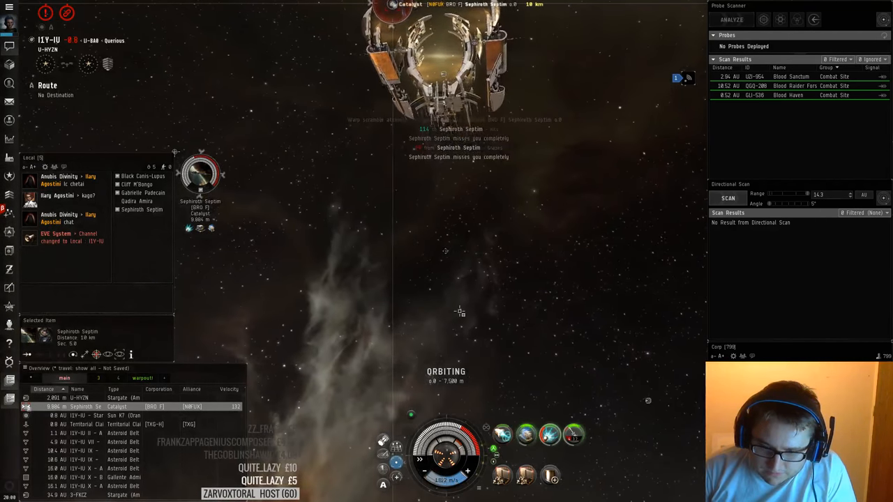
left_click(526, 434)
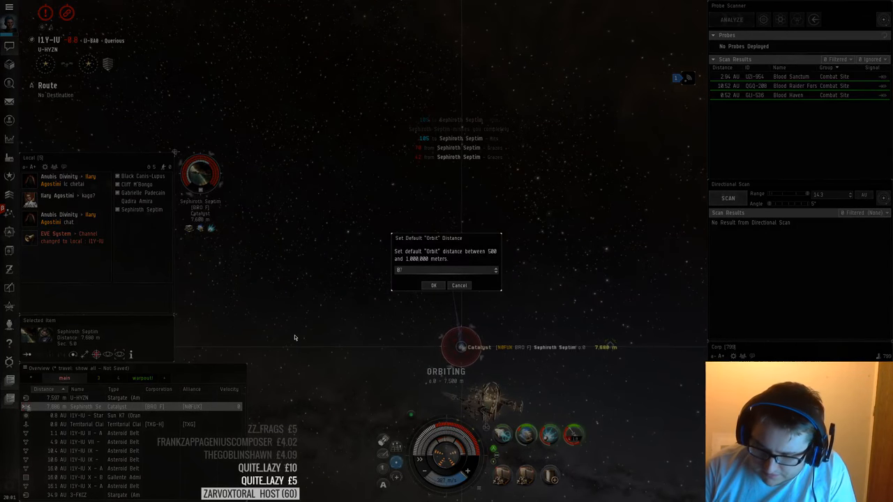
Confirm the new default orbit distance while finishing off the Catalyst
left_click(433, 285)
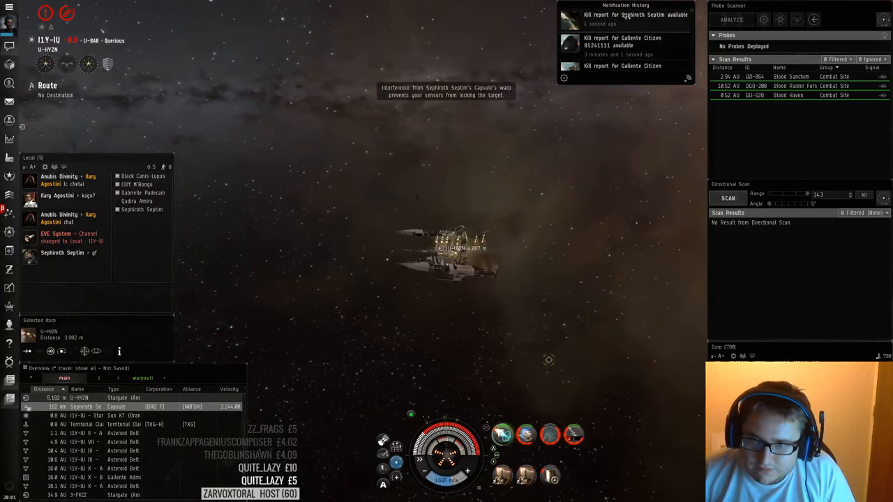
Open the destroyed Catalyst's kill report and inspect its fitting
left_click(621, 19)
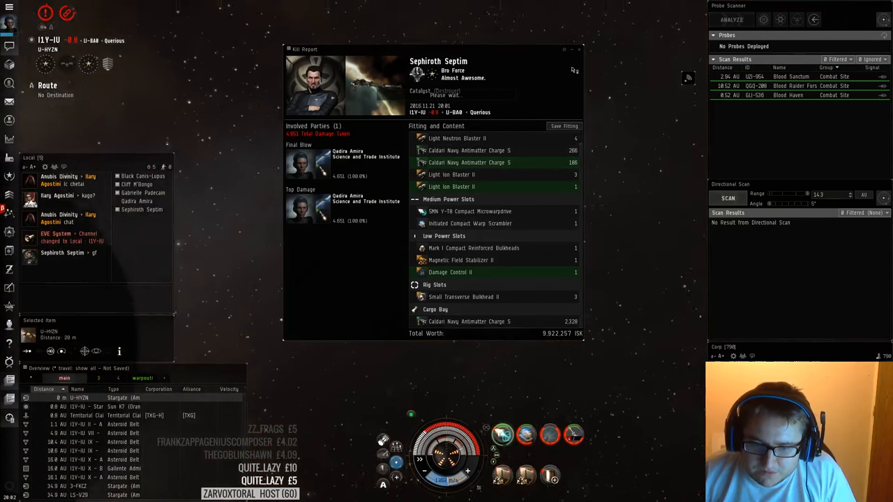
left_click(580, 49)
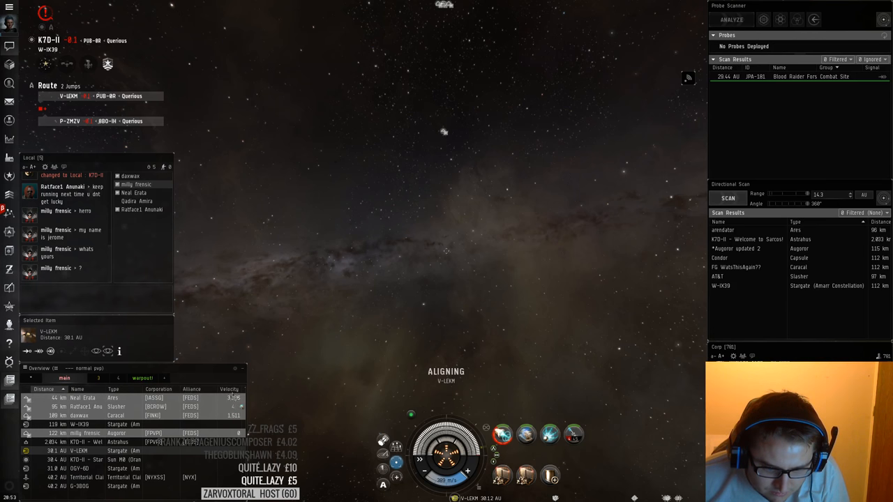
Open the attacking Ares's actions to approach and engage it
left_click(82, 398)
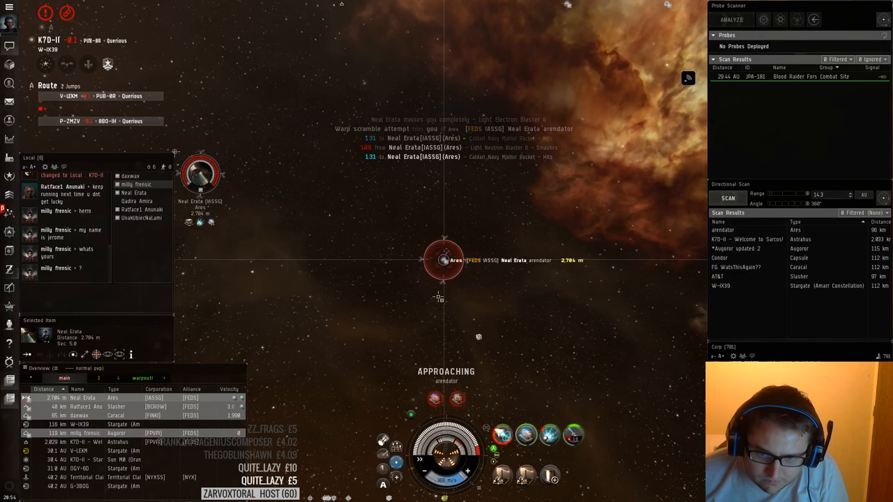
right_click(201, 173)
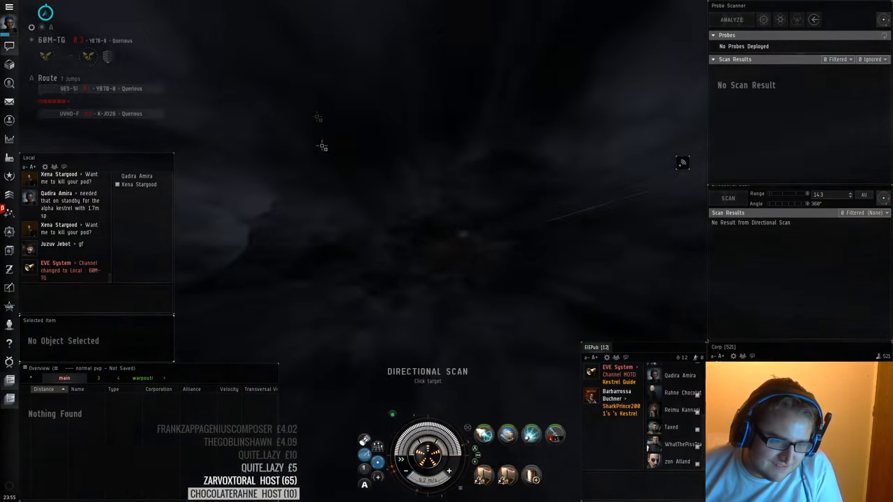
Select Xena Stargood's Hecate in the overview to lock and engage it
left_click(728, 198)
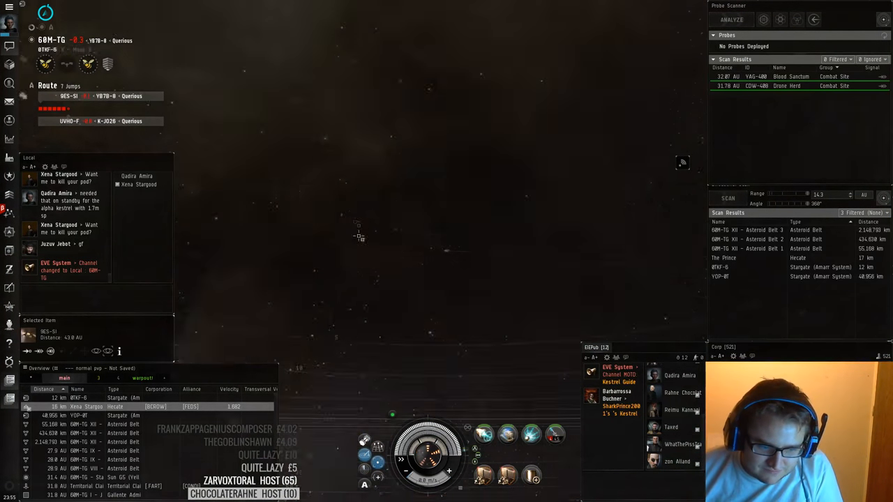
left_click(727, 198)
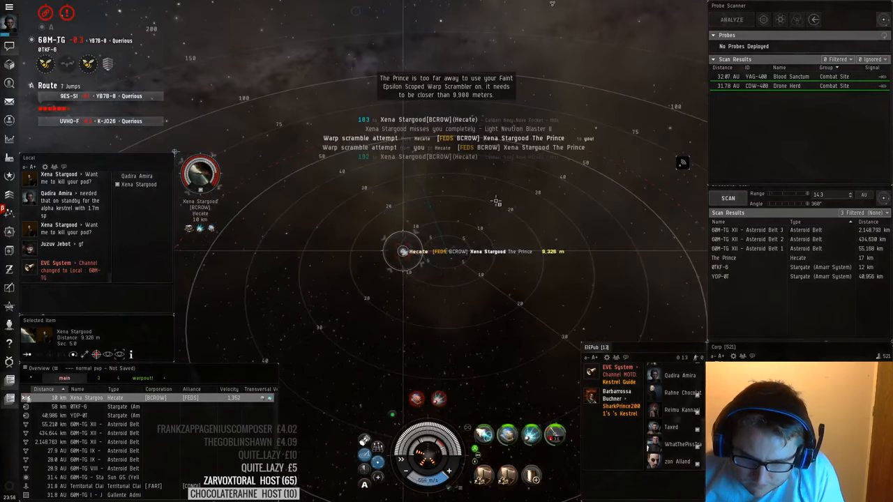
Keep orbiting and attacking the Hecate through its action menu until it is destroyed
right_click(200, 173)
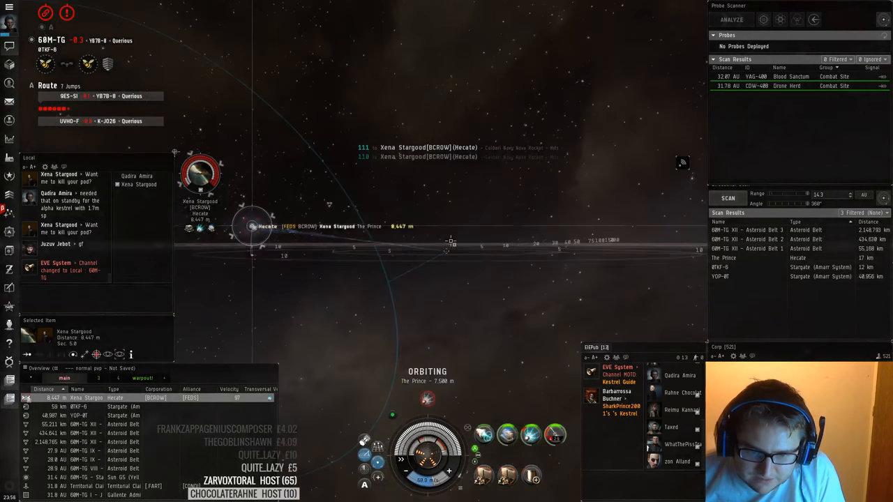
right_click(263, 227)
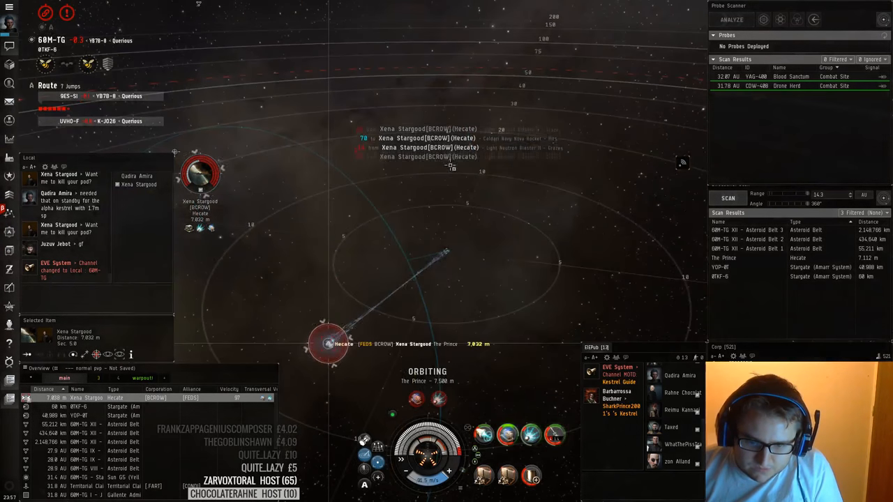
right_click(201, 174)
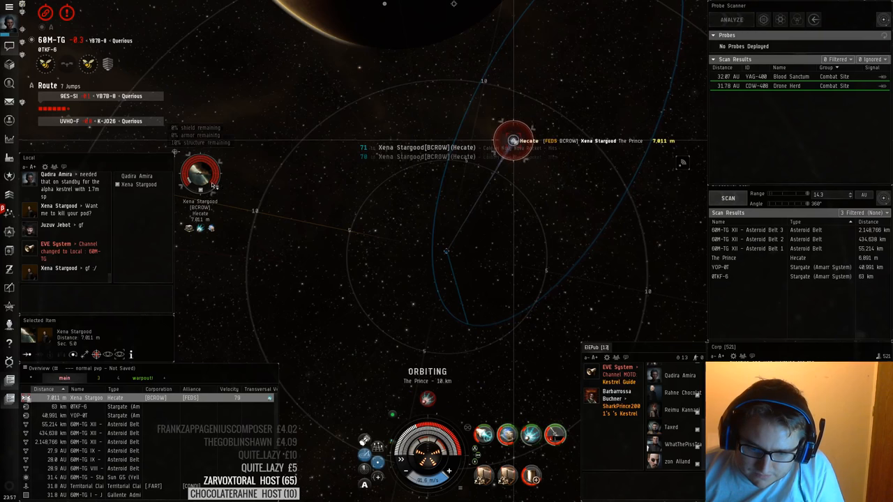
right_click(201, 175)
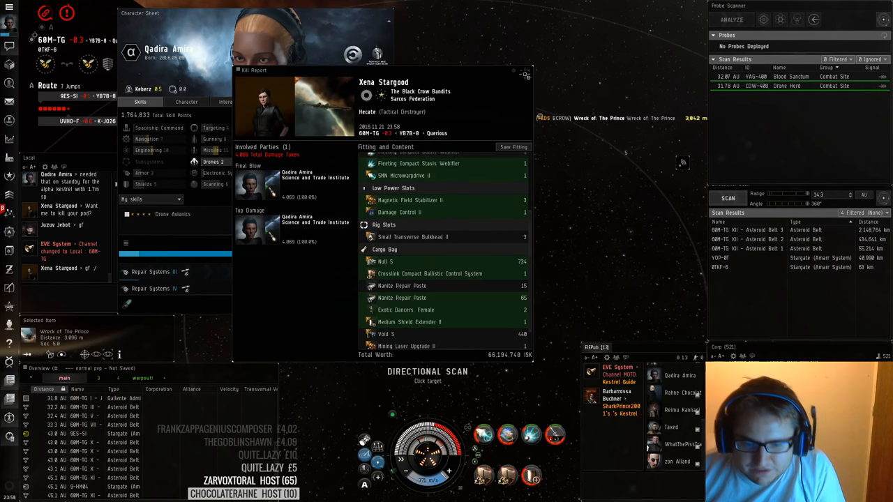
Check the pilot's Skills tab and training queue in the Character Sheet, then close it
left_click(527, 70)
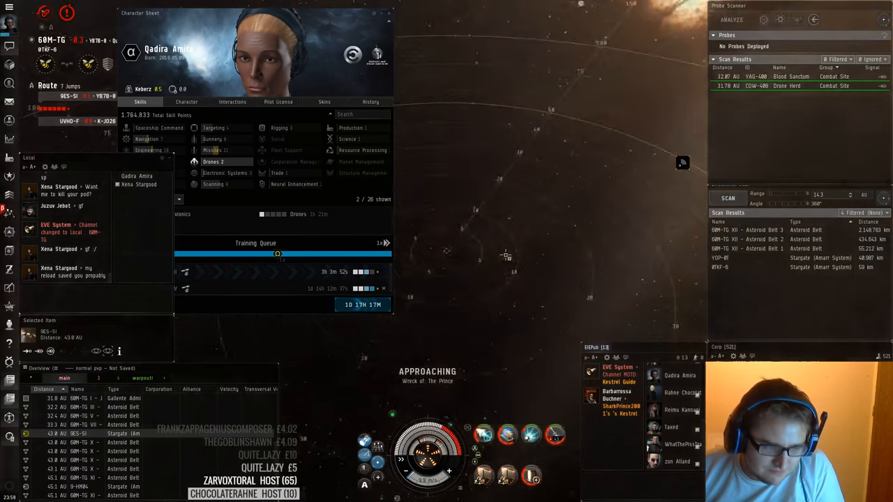
left_click(390, 13)
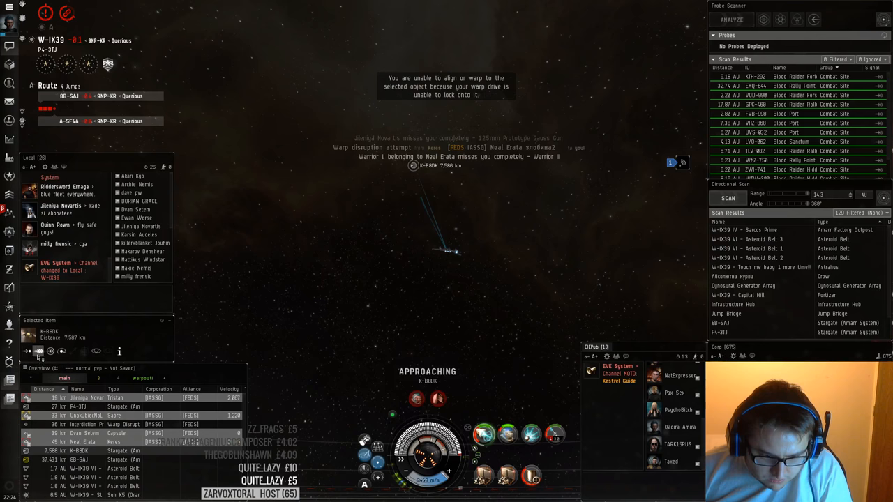
Warp toward the K7D-II stargate and dismiss the Notification History panel
left_click(39, 351)
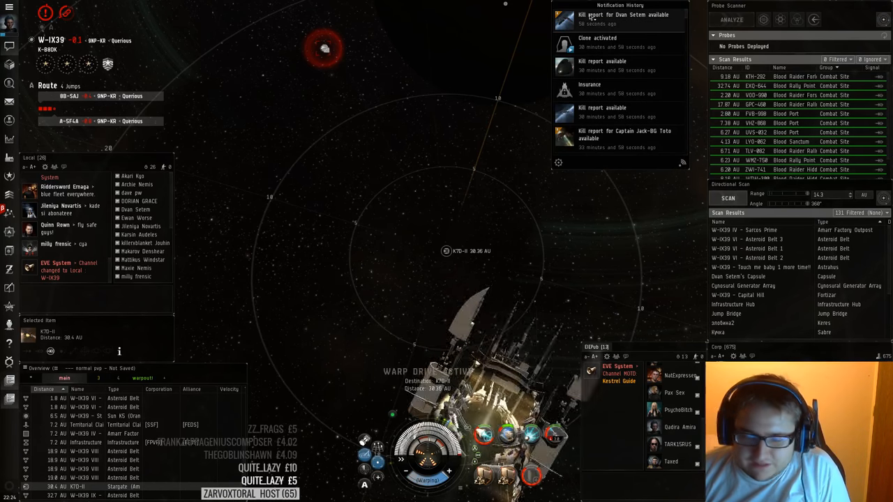
left_click(623, 17)
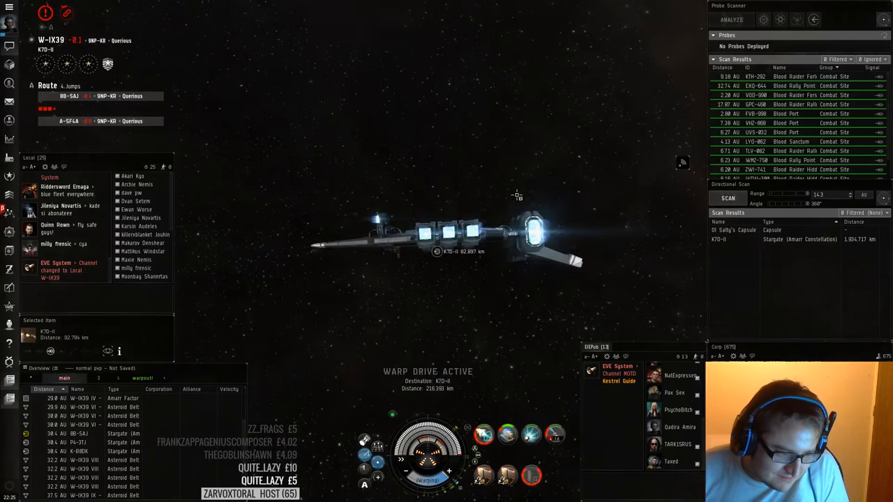
Approach the W-IX39 stargate in 8B-SAJ and bring up actions on the nearby Tristan
right_click(446, 230)
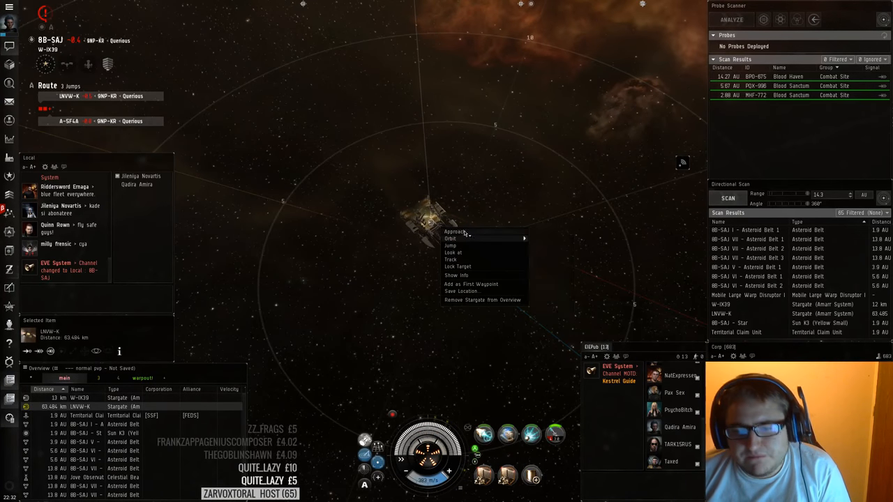
left_click(455, 231)
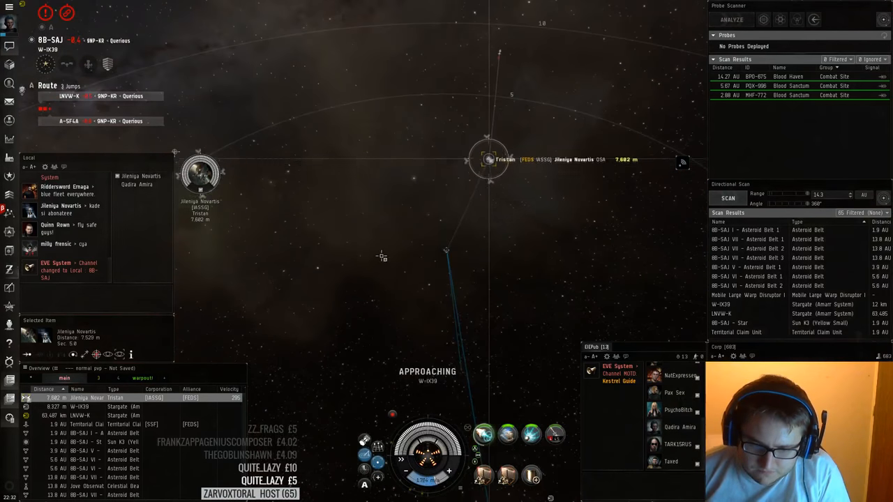
right_click(200, 173)
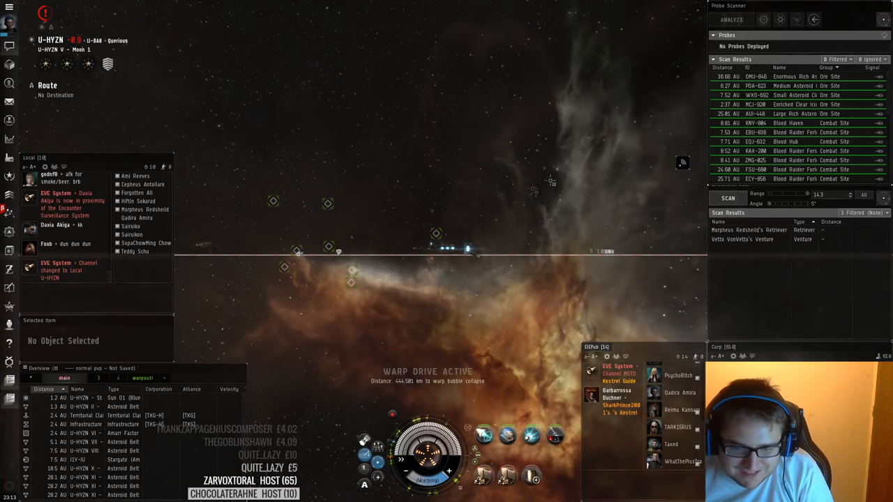
Approach Morpheus Redsheild's Retriever at the U-HYZN asteroid belt
left_click(728, 198)
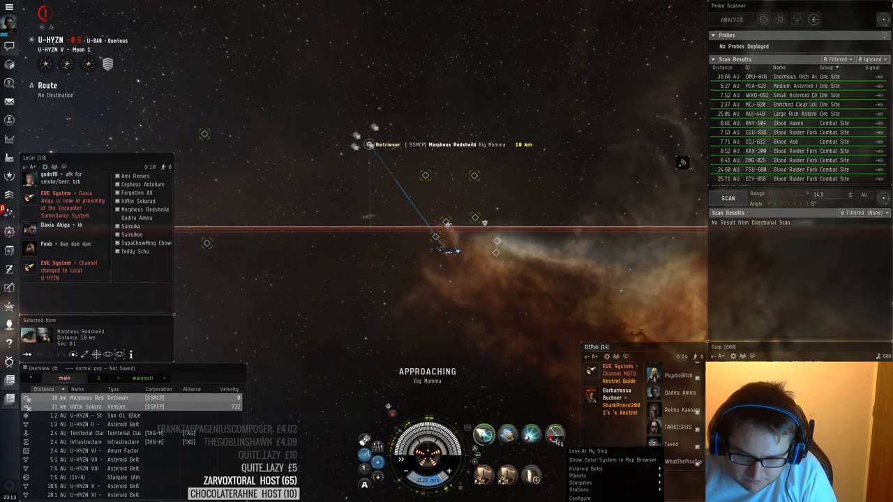
Lock and warp-scramble Morpheus Redsheild's Retriever, then view its attributes
left_click(554, 435)
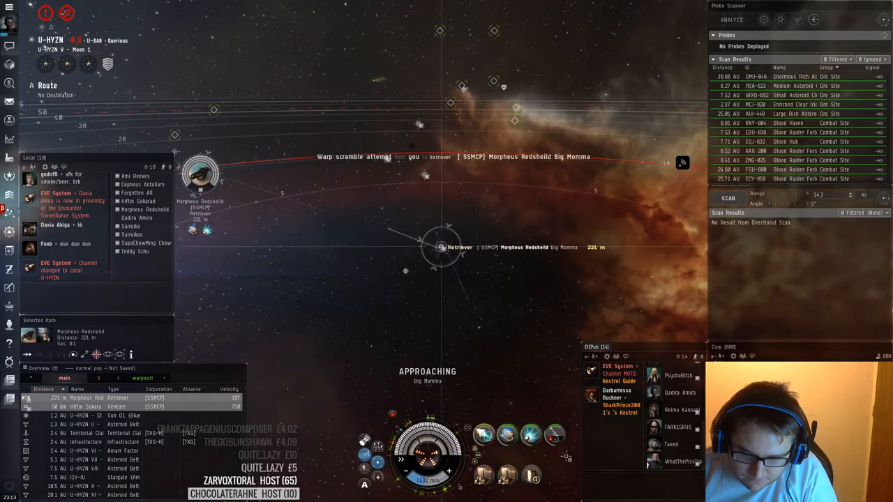
left_click(554, 434)
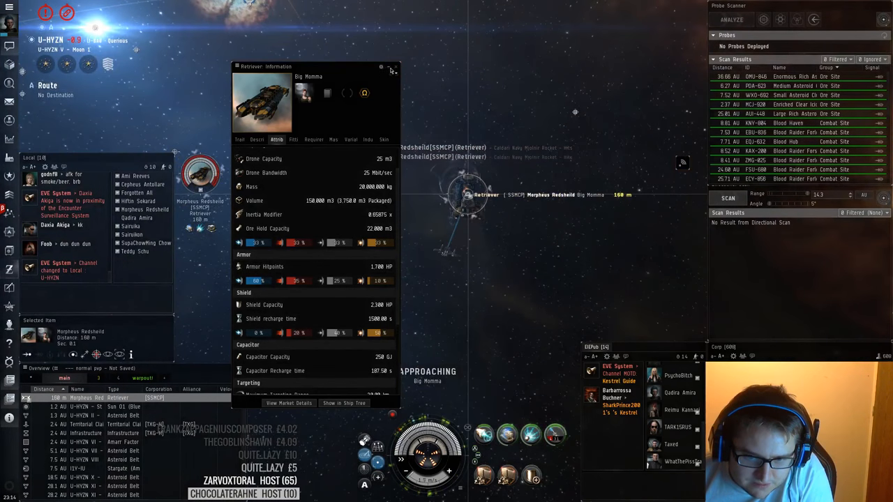
left_click(392, 69)
type("man when people n")
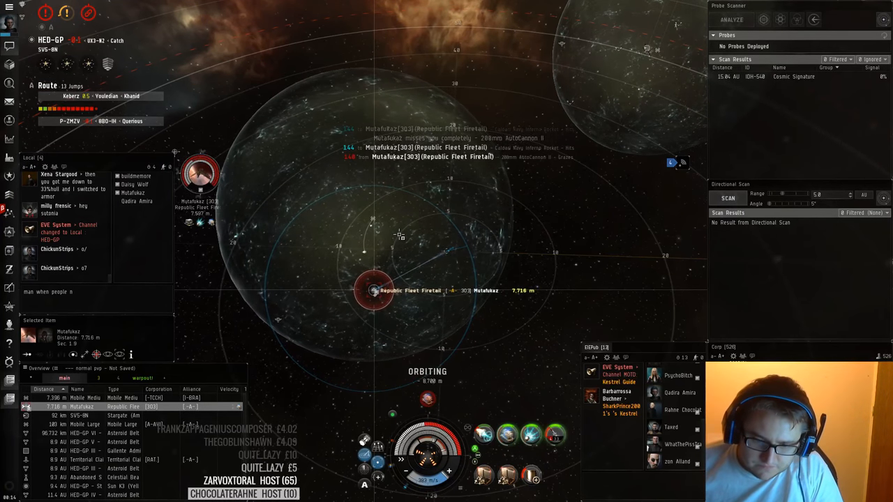
Bring up actions on Mutafukaz's Republic Fleet Firetail to orbit it at 8,700 m
right_click(199, 175)
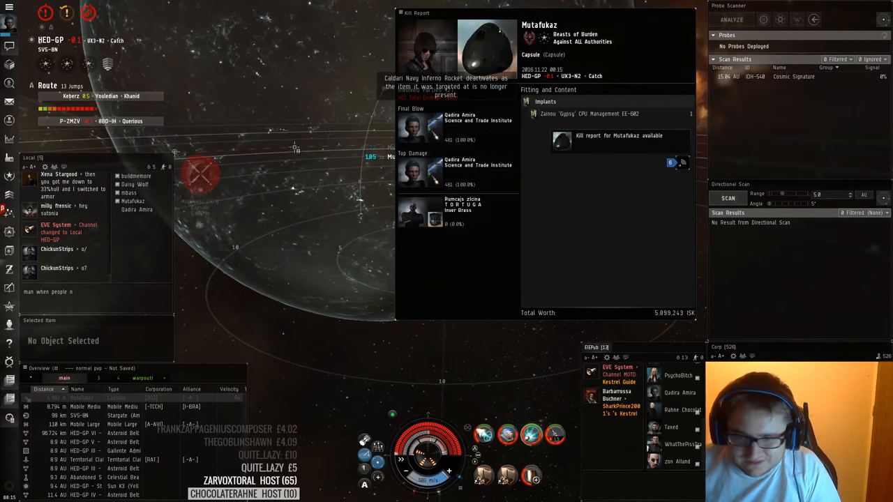
Jump to 08Z-JJ and warp toward the Tristan spotted on directional scan
left_click(686, 12)
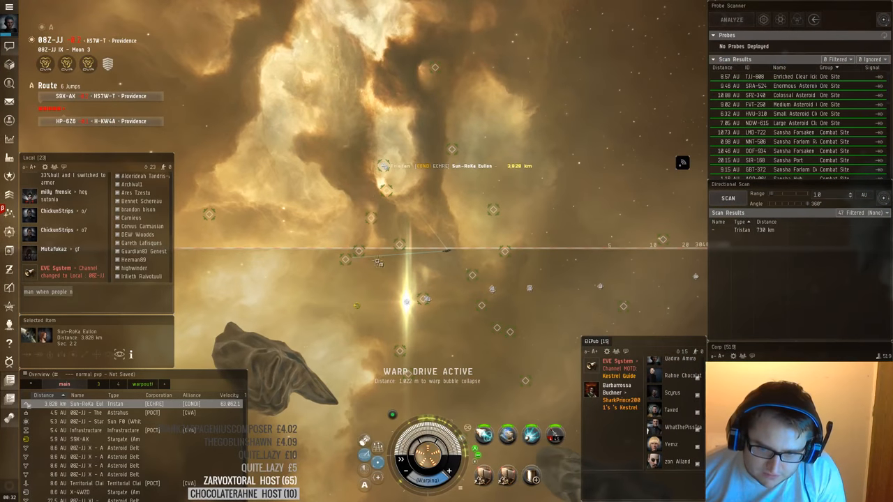
Warp to within 0 m of Sun-RoKa Eulon's Tristan
right_click(383, 149)
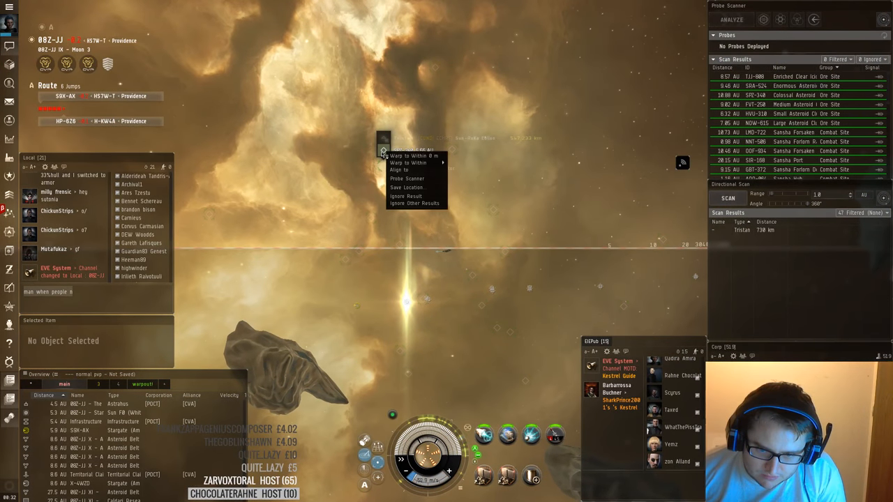
left_click(413, 155)
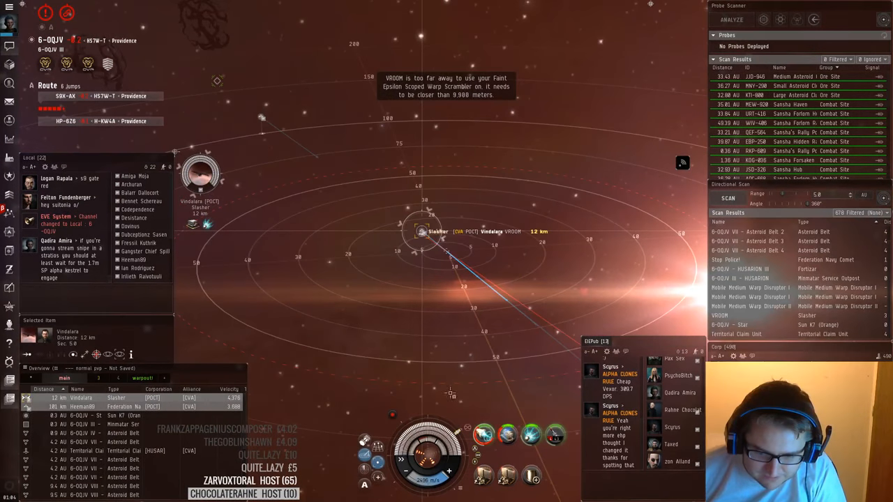
Keep at range on Vindalara's Slasher, align to the customs office, and select the Crow
right_click(200, 174)
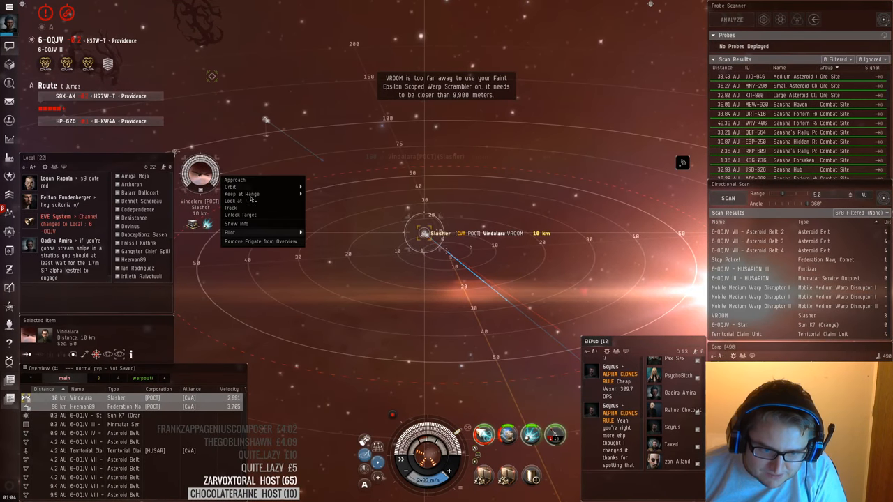
left_click(235, 180)
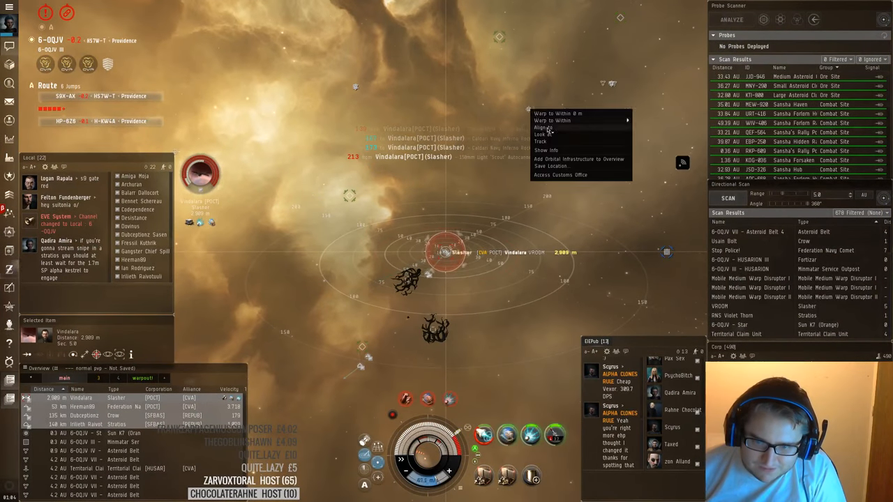
left_click(560, 175)
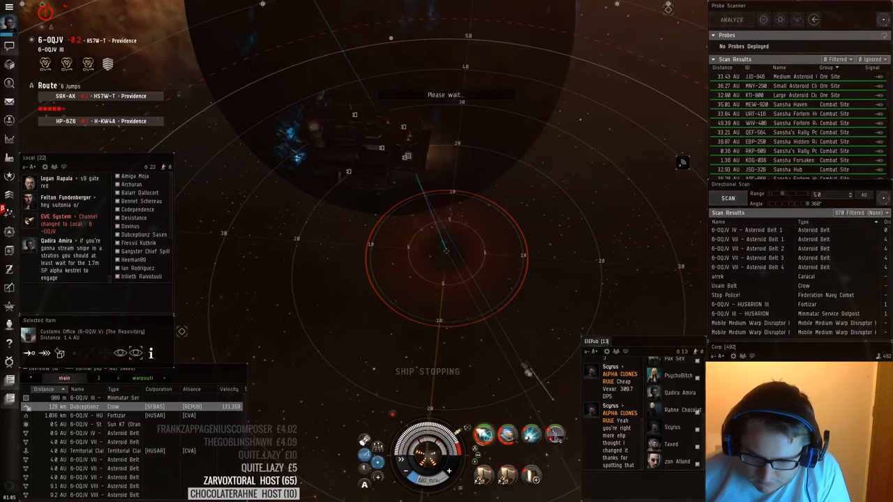
left_click(111, 407)
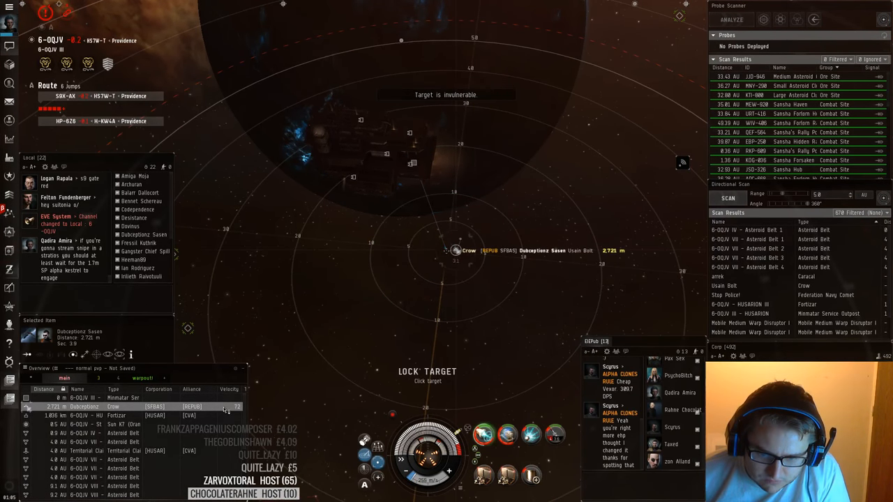
Lock Dubceptionz Sasen's Crow and fire rockets until it explodes
left_click(454, 252)
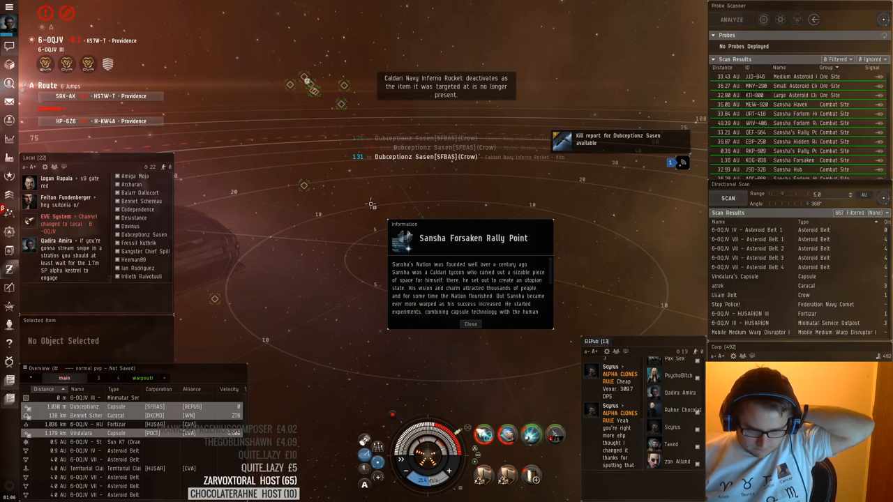
Dismiss the Rally Point info and review the Crow's 31.6 million ISK kill report
left_click(470, 324)
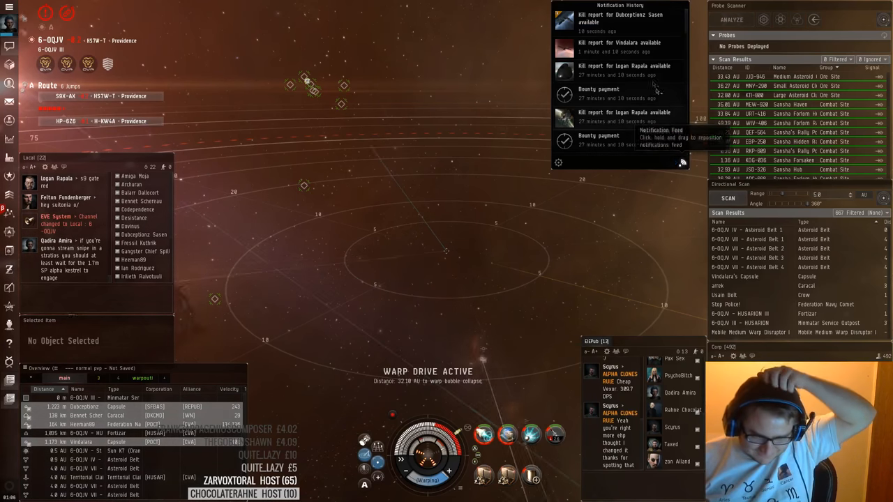
left_click(619, 19)
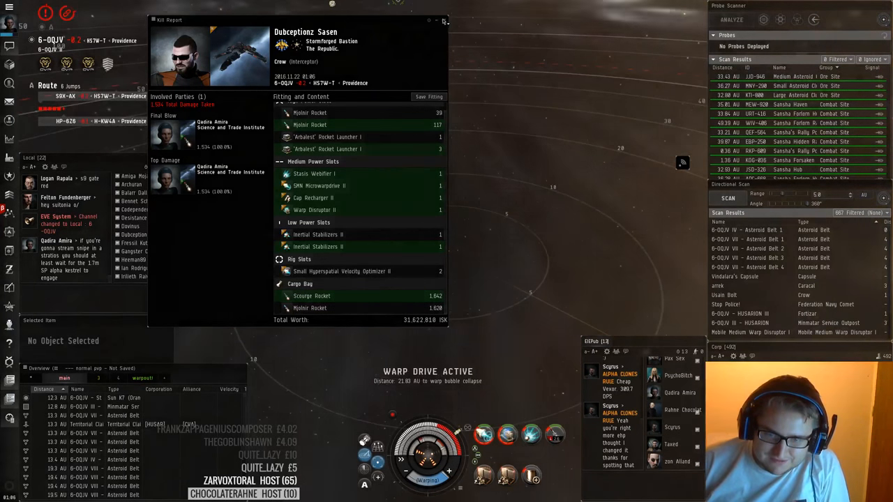
left_click(444, 20)
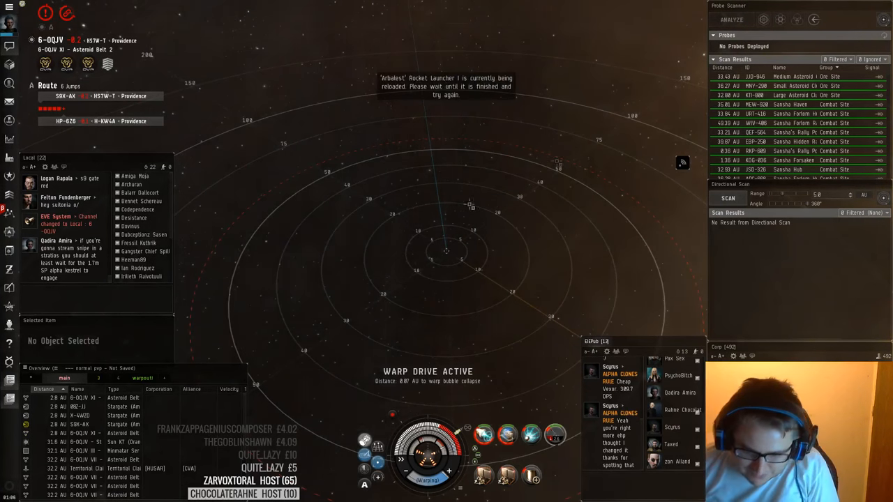
Run a directional scan at the 6-OQJV XI asteroid belt
left_click(728, 198)
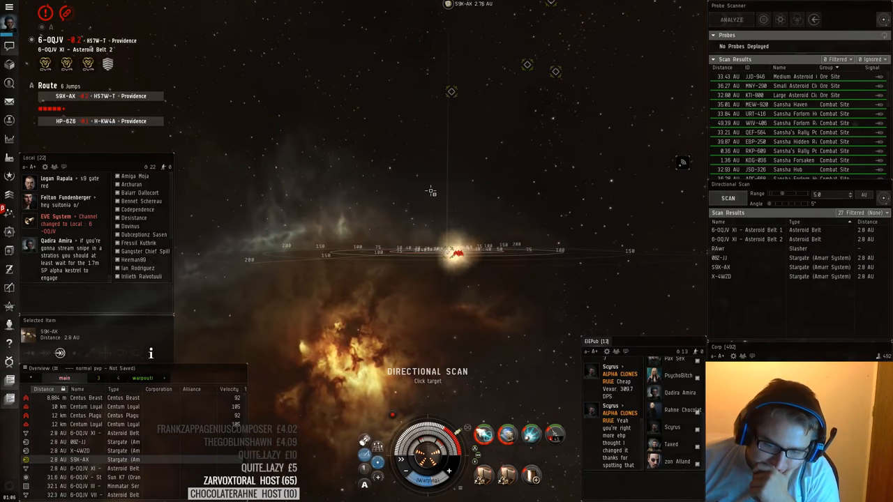
mouse_move(467, 181)
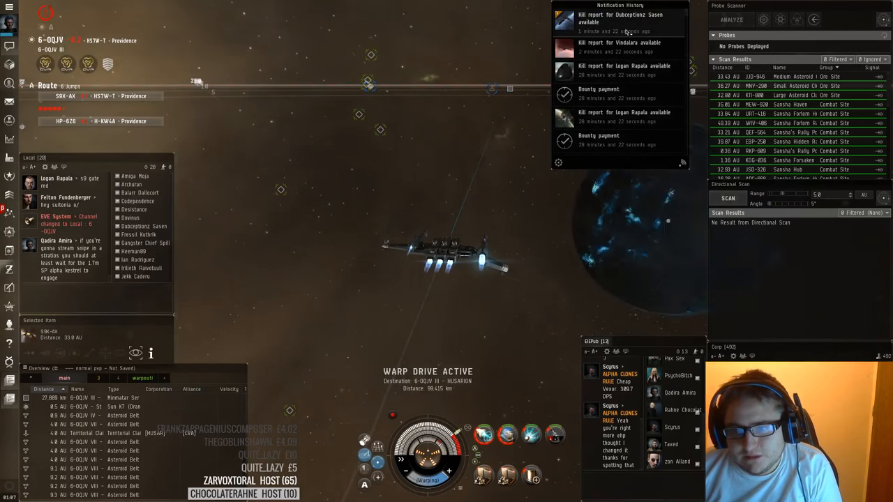
Review the character sheet's combat log, both recent kills and losses
left_click(619, 18)
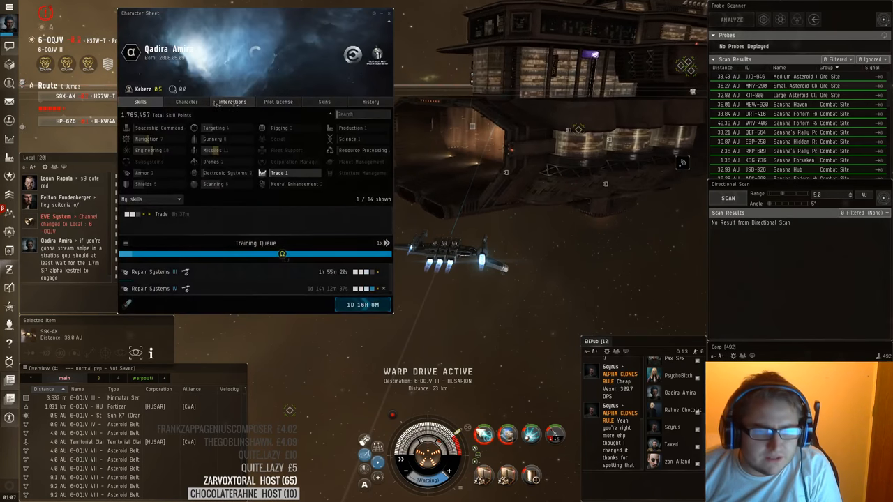
left_click(232, 102)
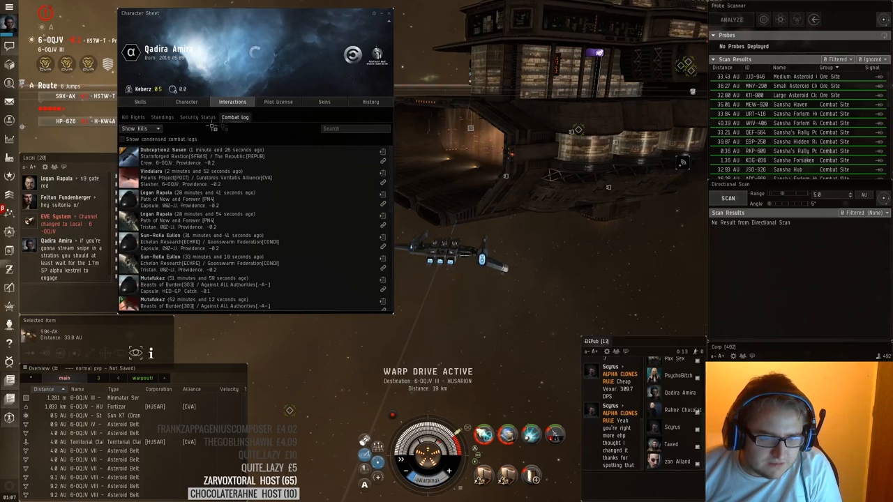
left_click(140, 128)
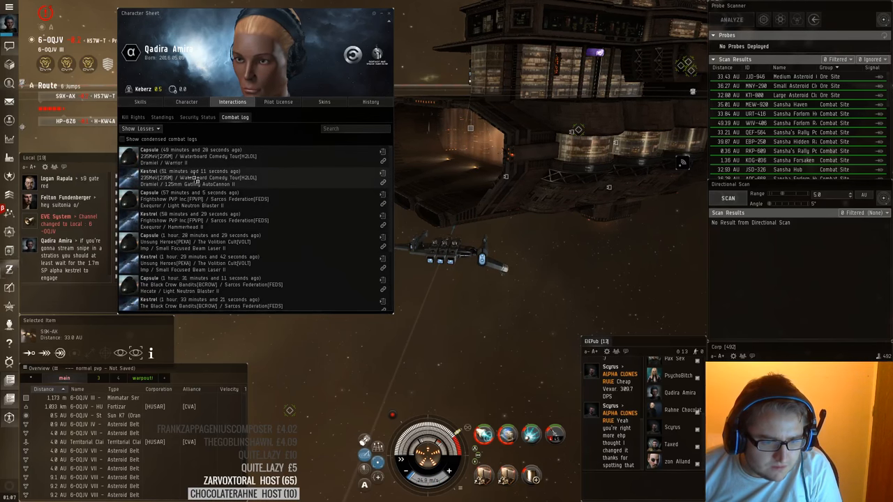
scroll("down", 3)
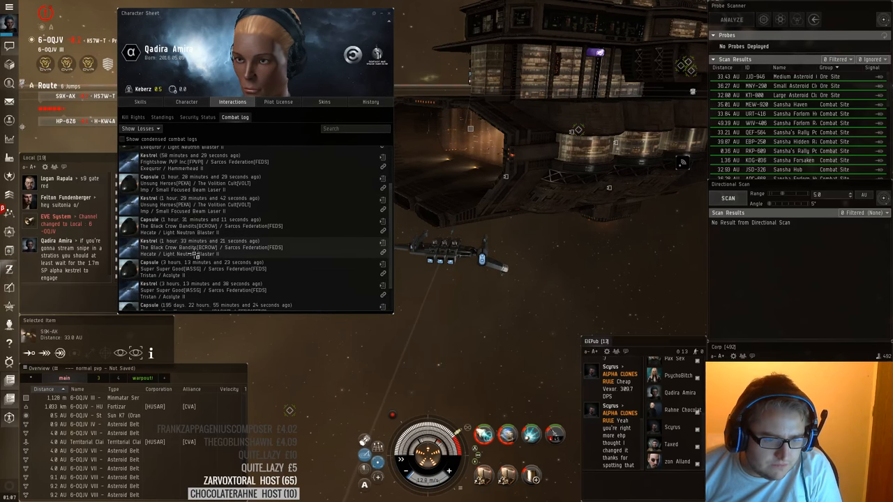
scroll("down", 3)
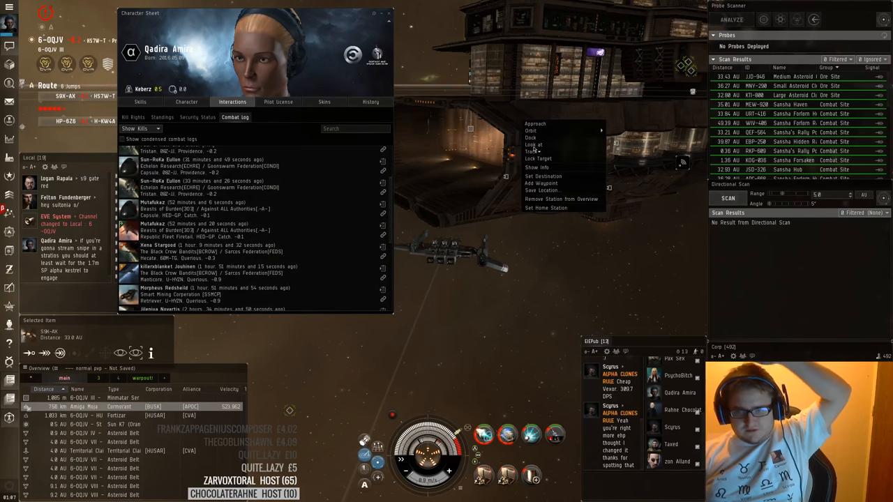
Dock at HUSARION, repair the Alpha Kestrel, and close the combat log
left_click(530, 130)
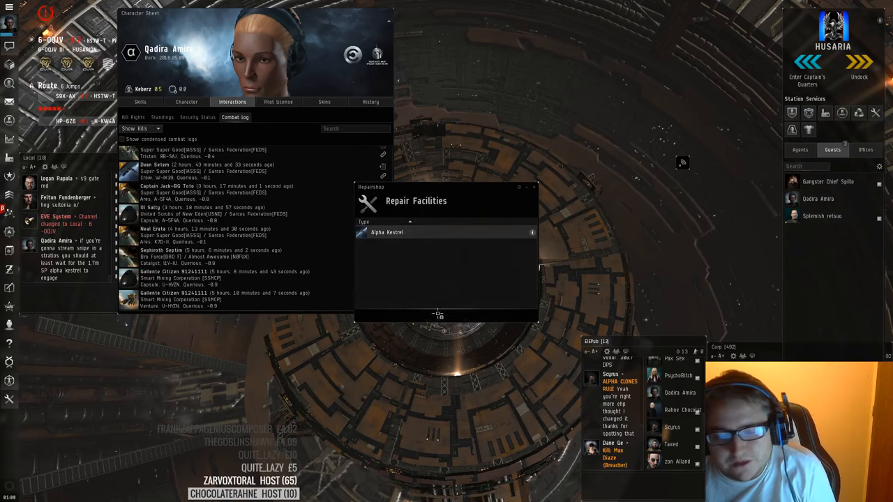
left_click(386, 232)
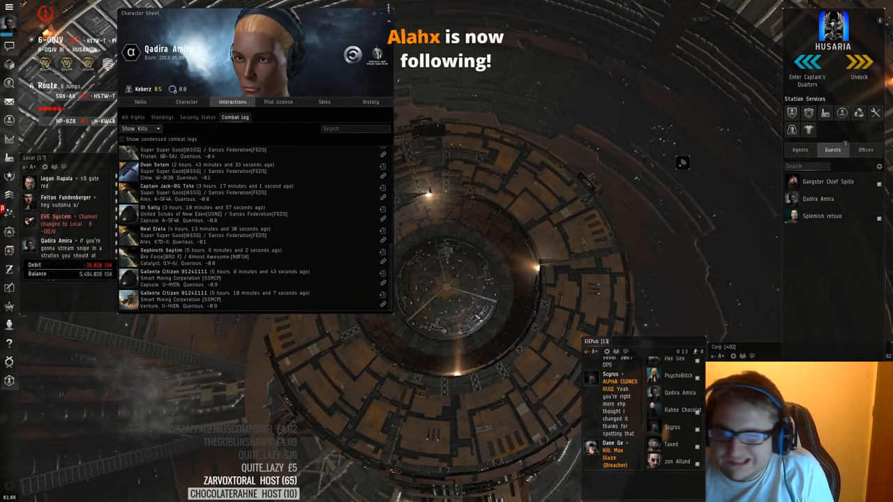
left_click(387, 13)
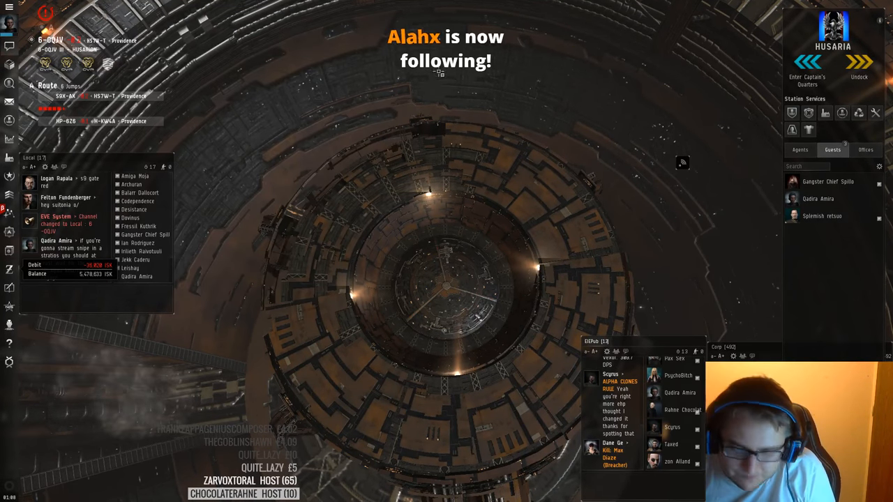
Undock and warp to within 0 m of the X-4WZD stargate
left_click(859, 76)
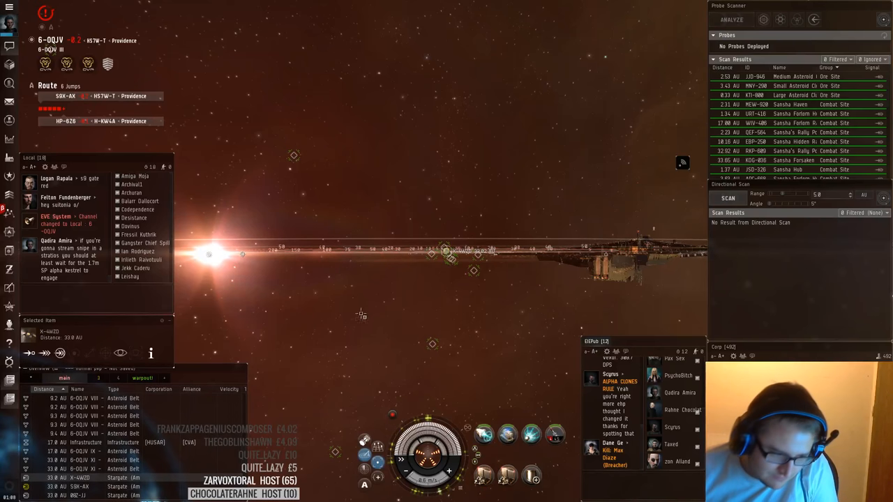
left_click(59, 353)
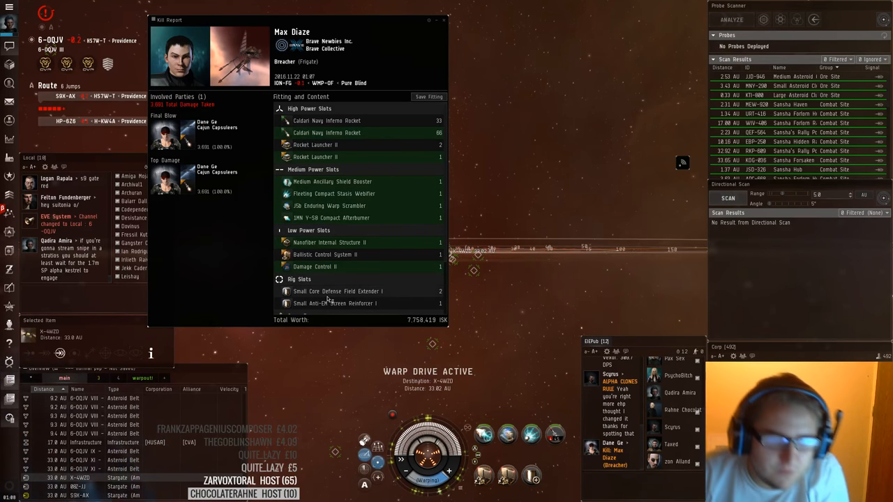
Scroll through Max Diaze's Breacher kill report fitting and cargo, then close it
scroll("down", 3)
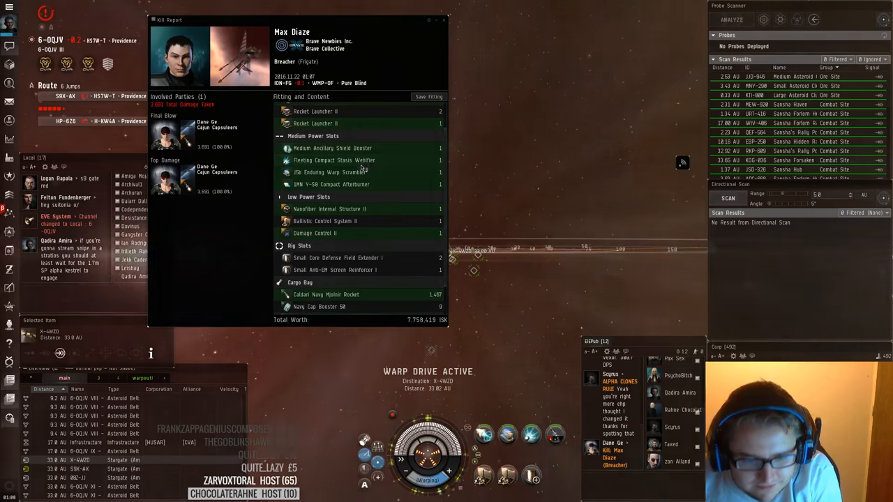
scroll("down", 3)
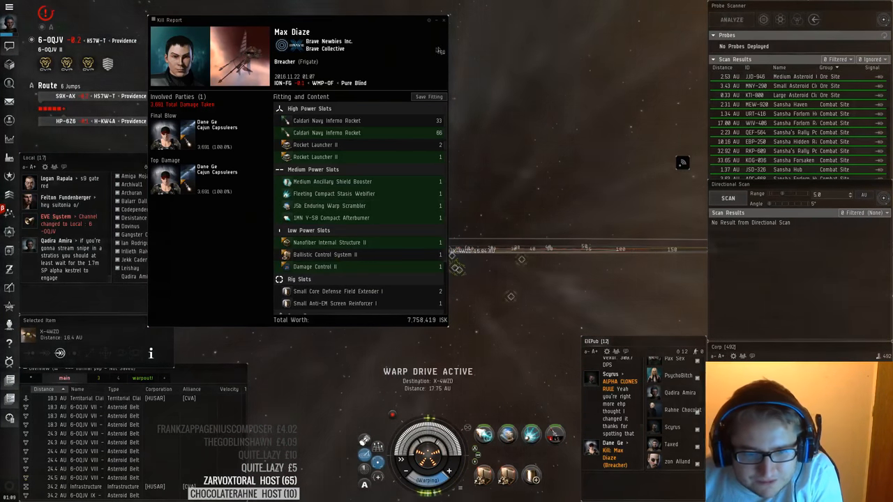
left_click(444, 19)
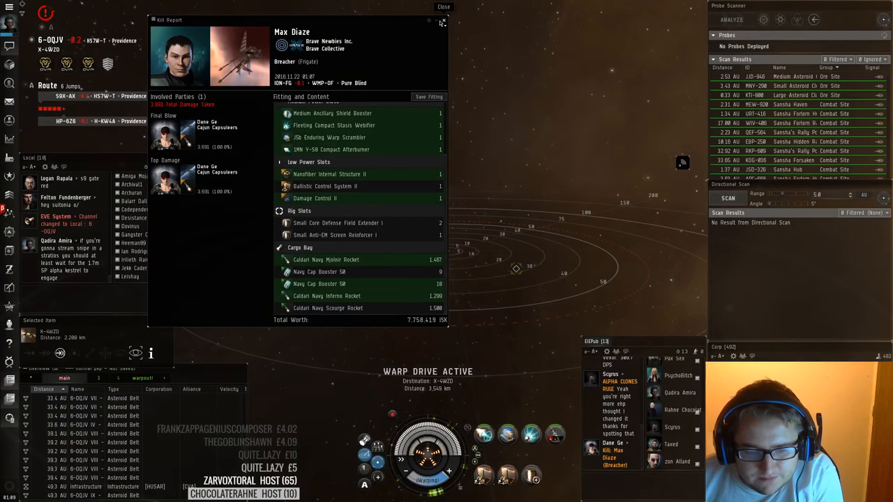
left_click(444, 7)
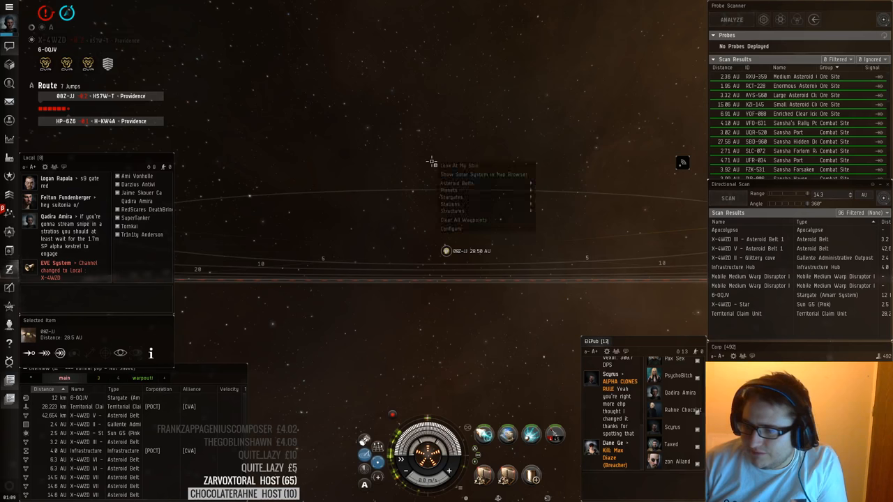
mouse_move(451, 197)
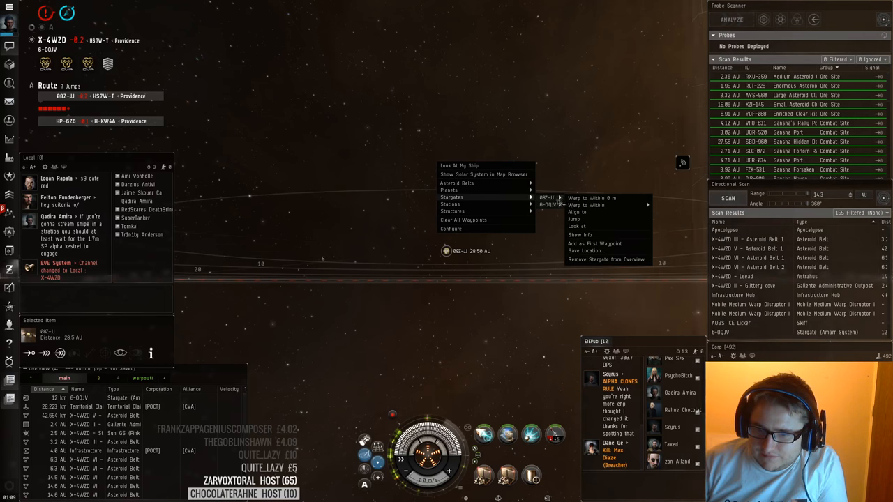
Warp to the 0OZ-JJ stargate, then continue to the S9X-AK stargate
left_click(592, 198)
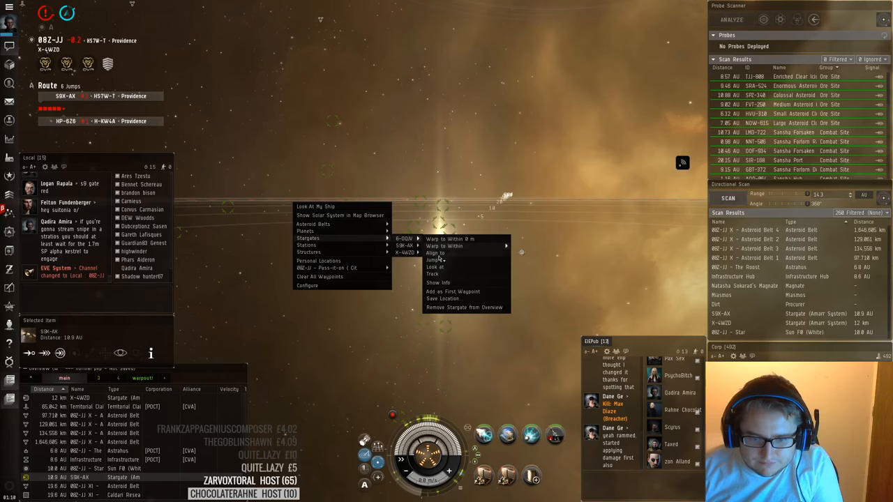
left_click(450, 238)
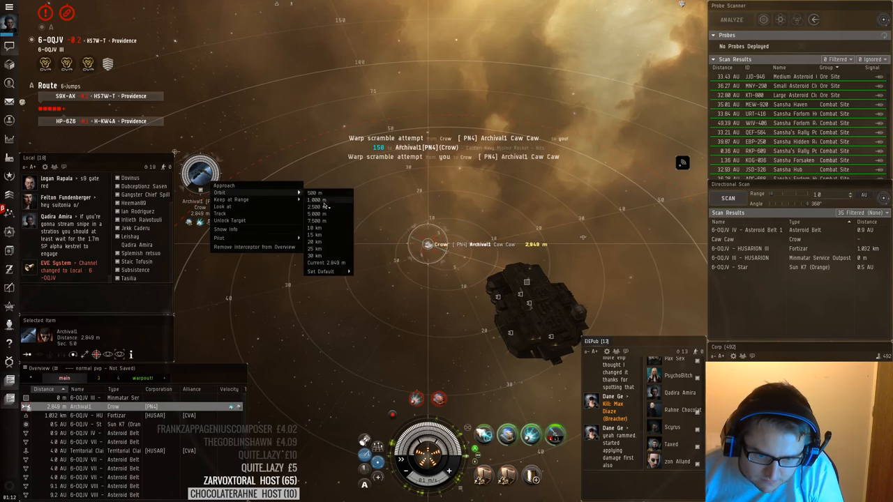
Orbit Archival1's Crow at 1,000 m to kill it, then warp to the HUSARION citadel
left_click(224, 184)
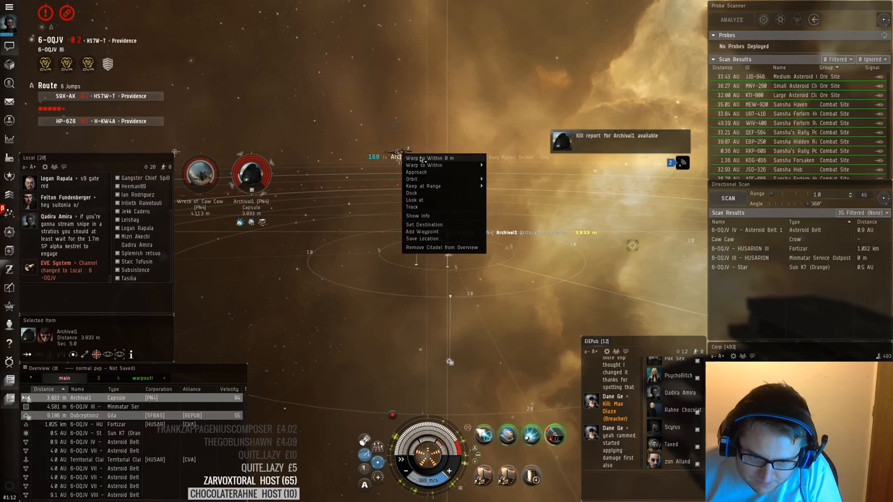
left_click(430, 158)
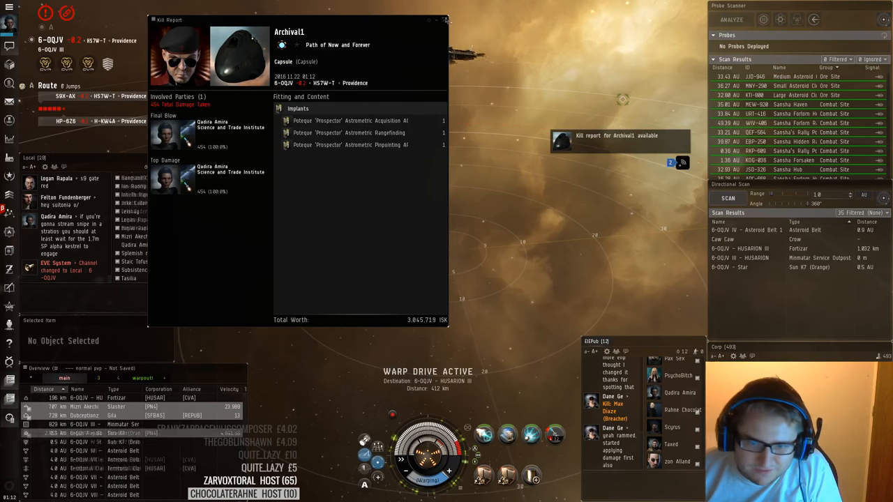
Close the capsule kill report and open the earlier Crow kill report from Notification History
left_click(445, 19)
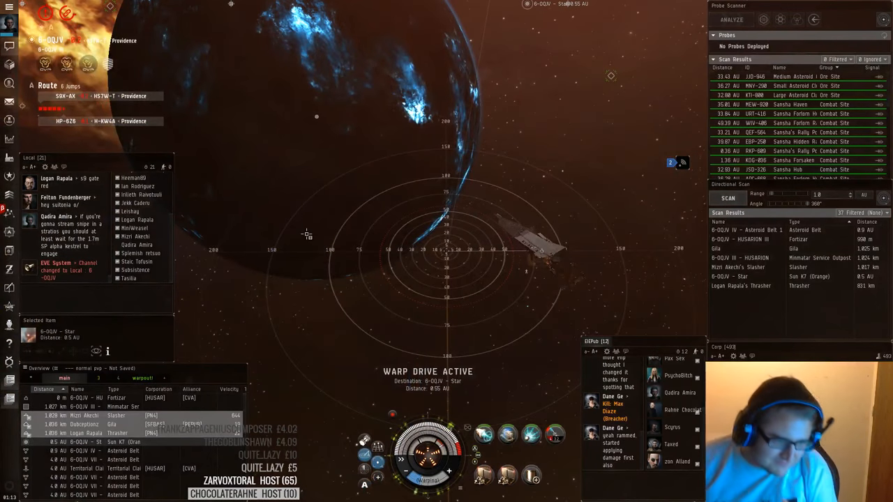
left_click(668, 162)
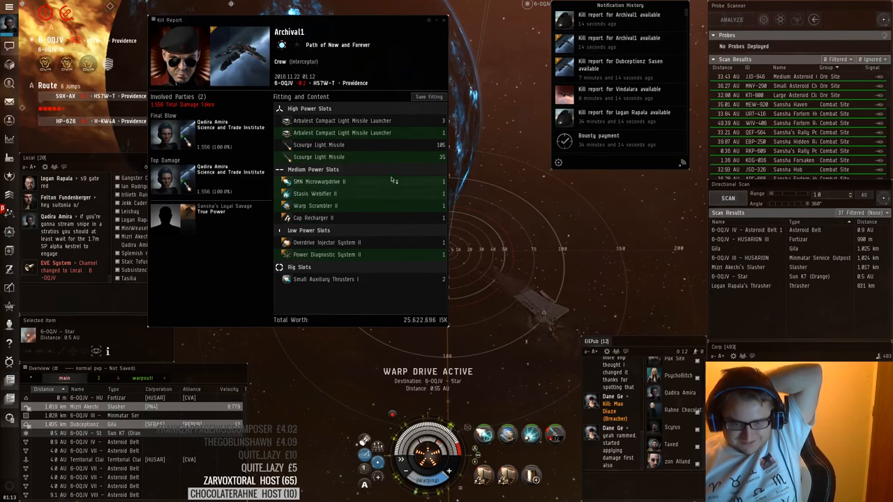
left_click(619, 65)
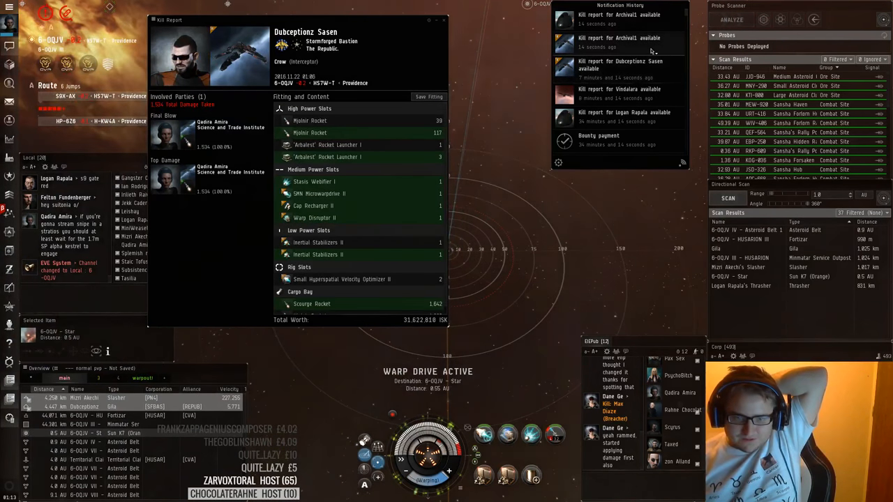
left_click(618, 37)
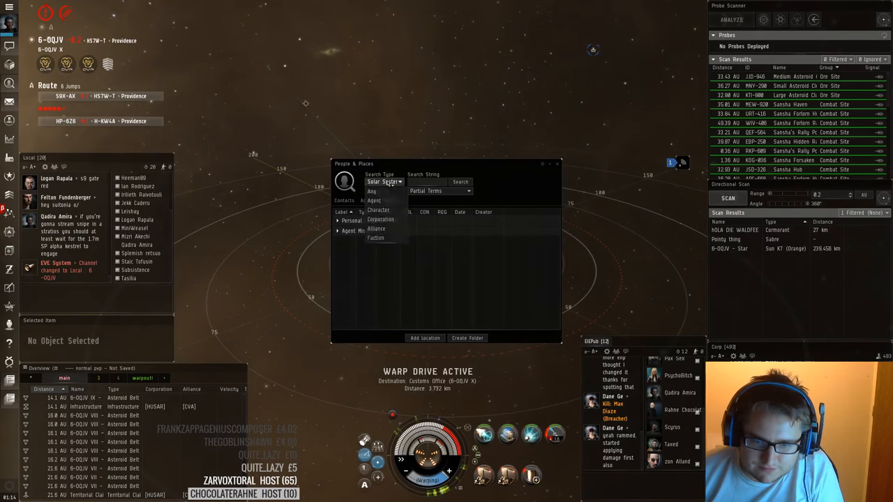
Search for the pilot as a Character, open her profile, and view xXx Serenity's details
left_click(378, 209)
type("madam mik")
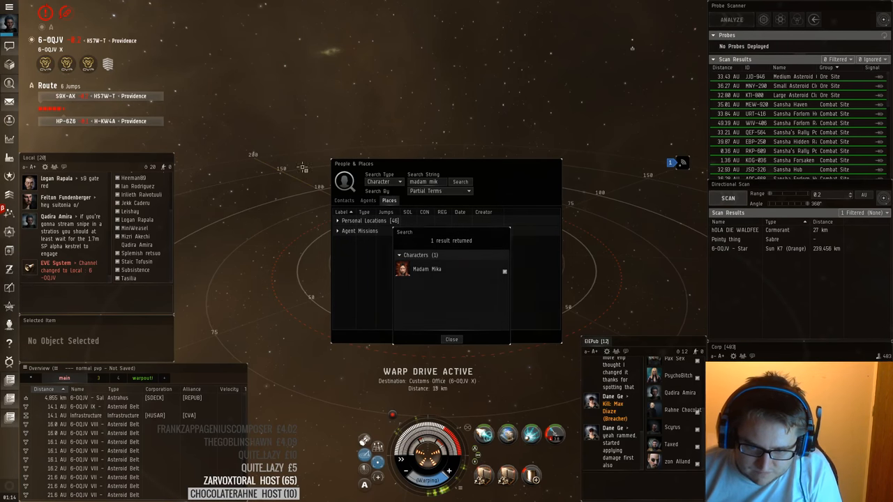
double_click(426, 269)
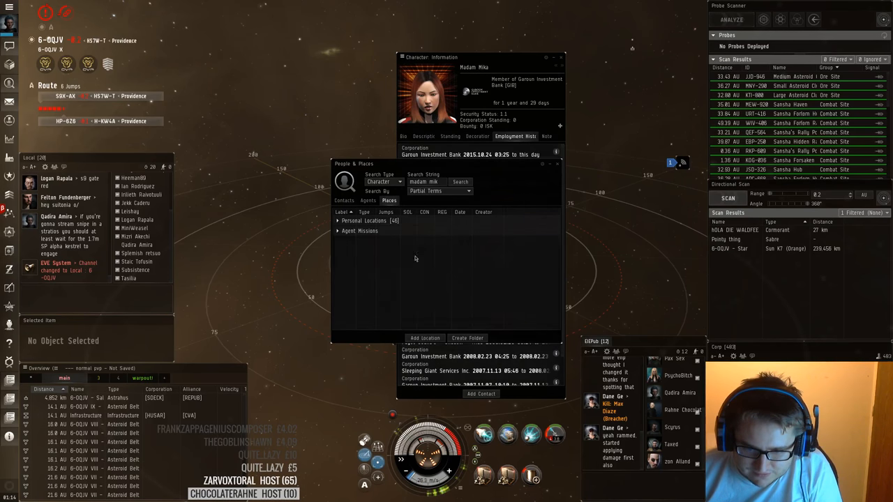
left_click(514, 136)
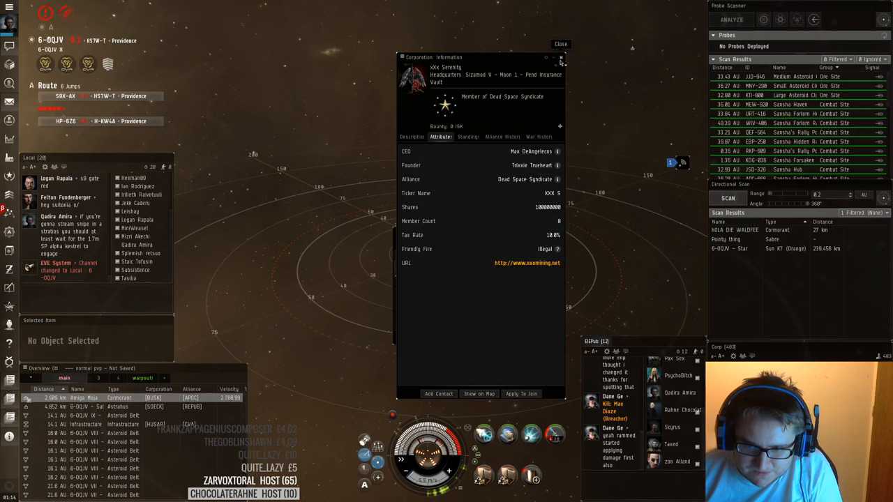
left_click(561, 43)
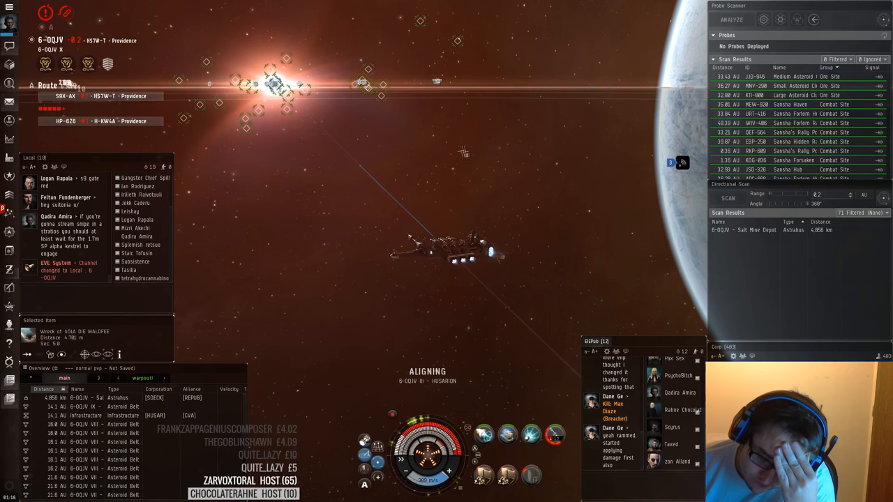
mouse_move(440, 130)
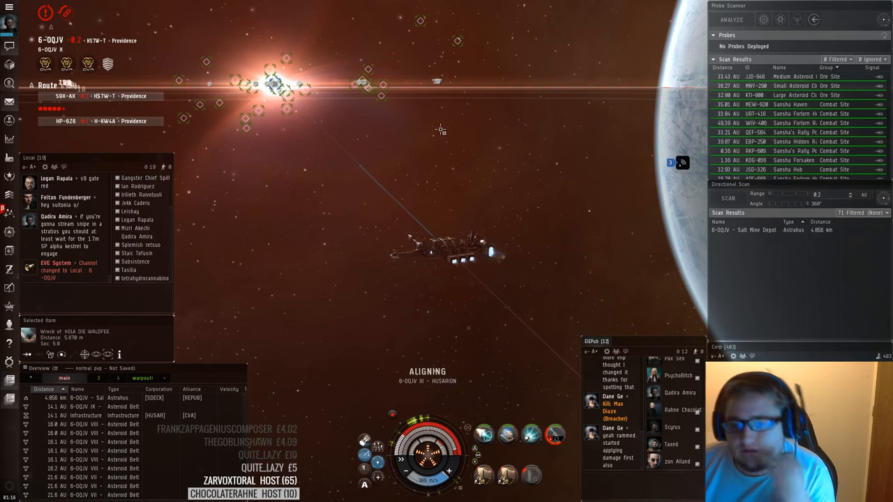
mouse_move(422, 114)
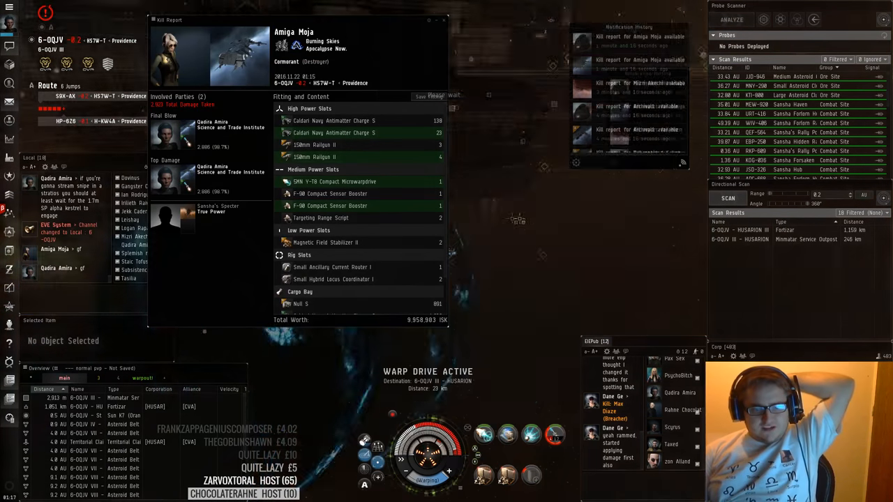
Request docking at 6-OQJV III HUSARION, accept the docking fee, and dock
right_click(515, 111)
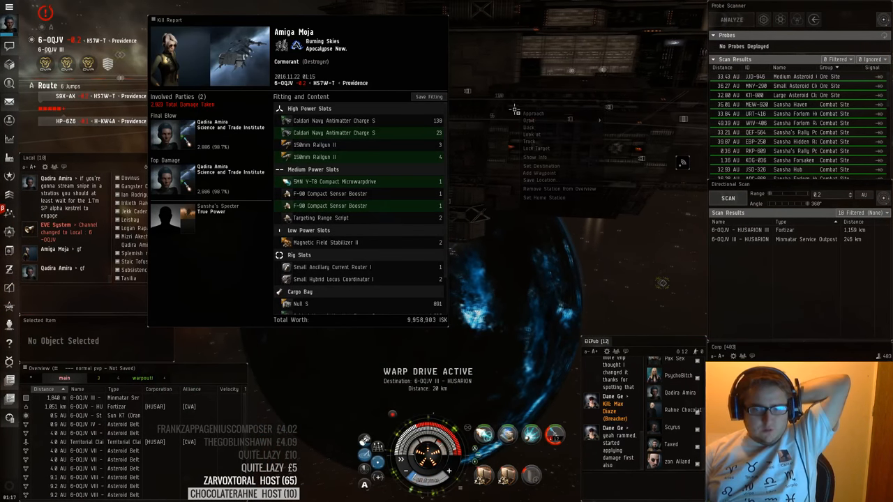
left_click(530, 127)
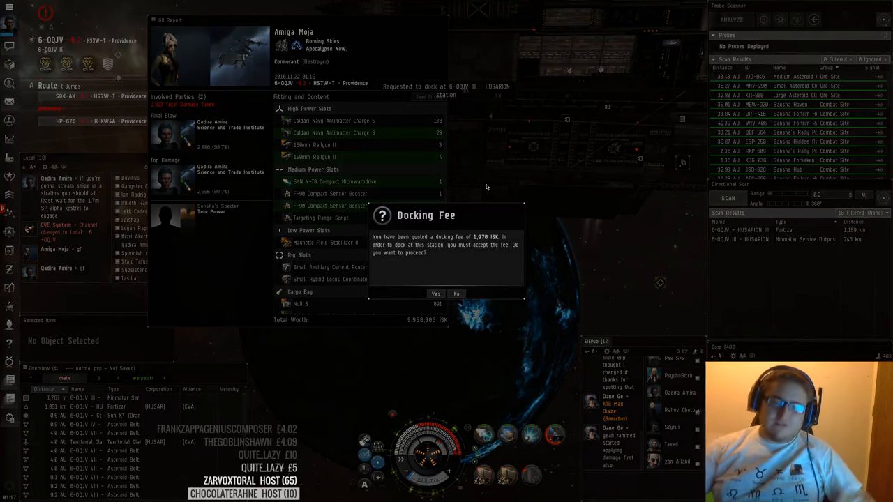
left_click(435, 293)
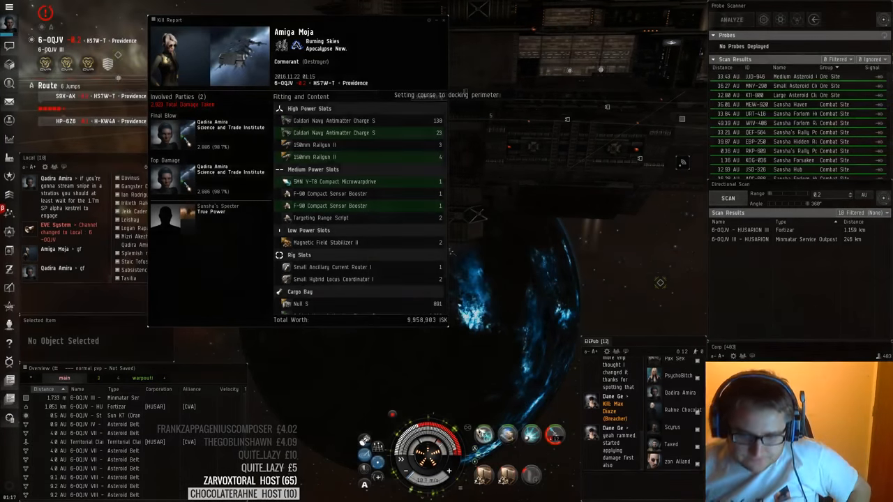
right_click(554, 207)
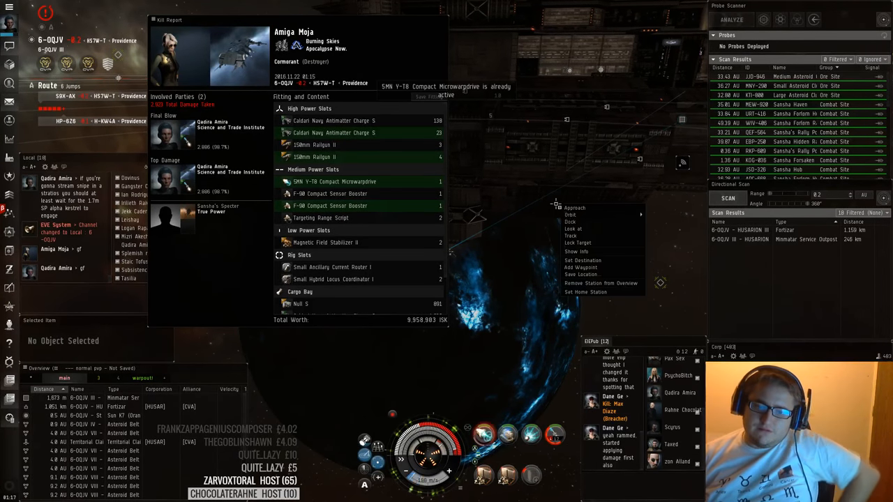
left_click(569, 221)
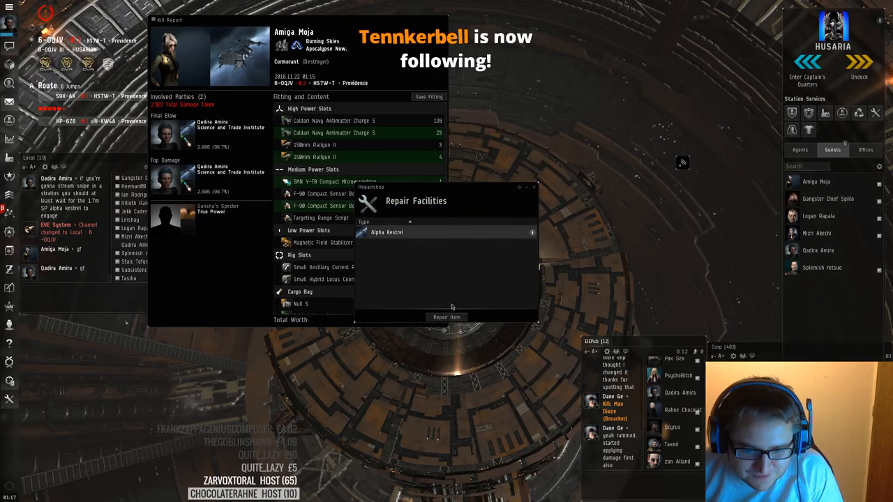
Repair the Alpha Kestrel with Repair Item in the station's Repairshop
left_click(447, 317)
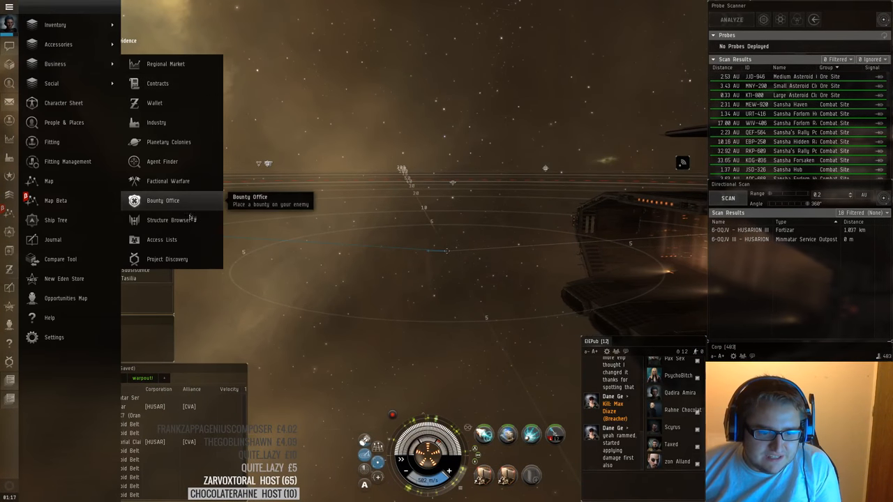
Open the Bounty Office, then dock at 6-OQJV III HUSARION, accepting the 1,070 ISK fee
left_click(172, 220)
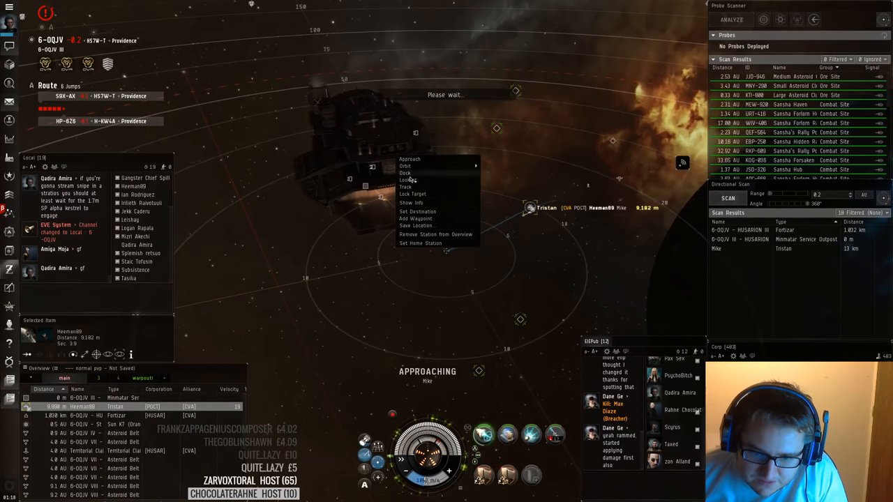
left_click(405, 166)
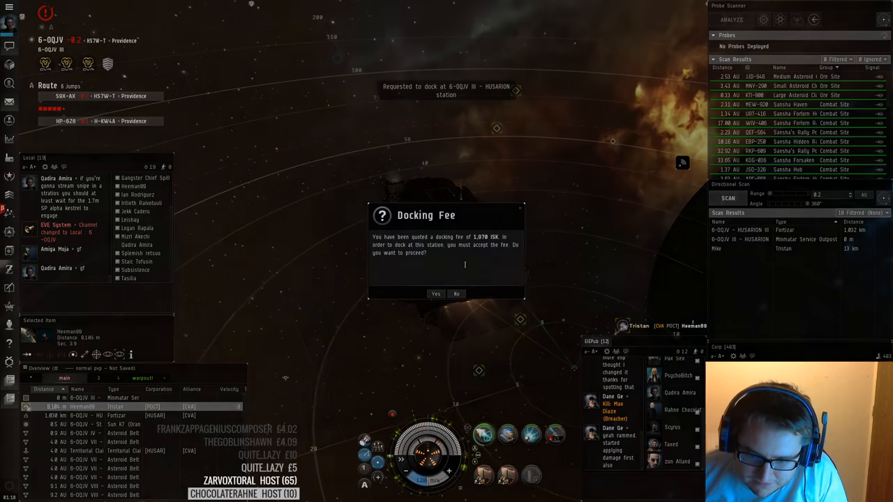
left_click(435, 293)
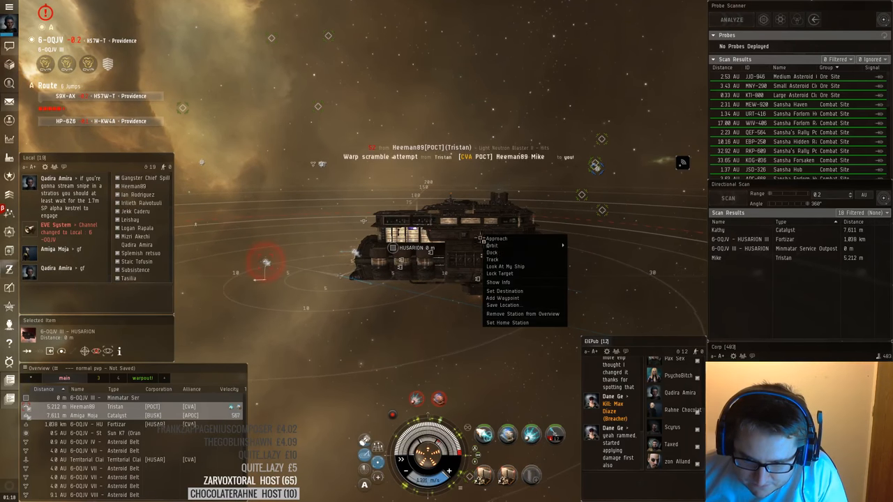
left_click(491, 252)
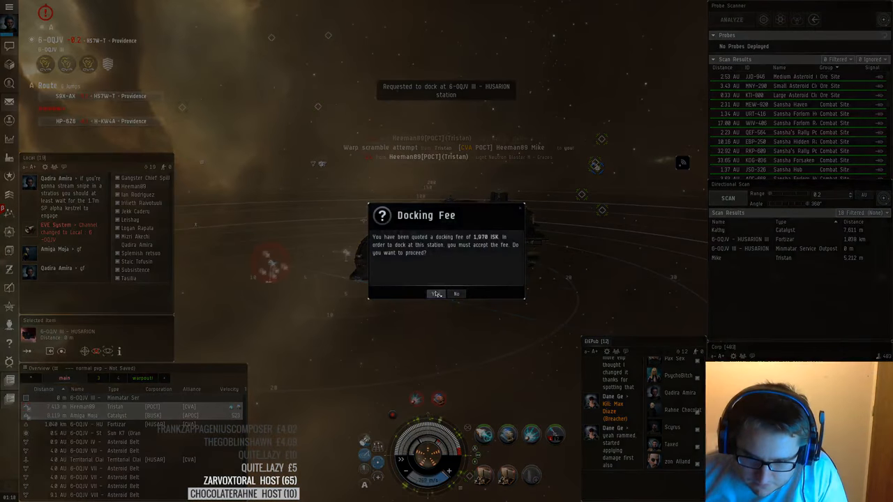
left_click(436, 293)
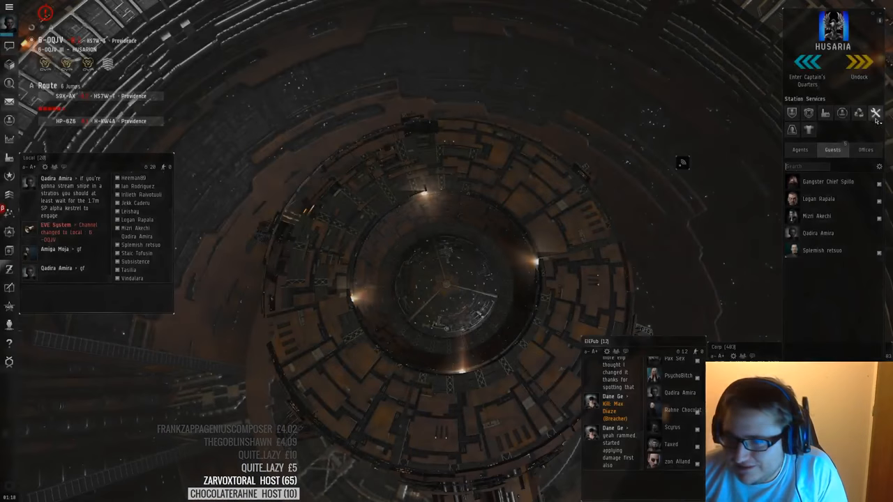
Undock the Kestrel from the HUSARION station back into space
left_click(875, 113)
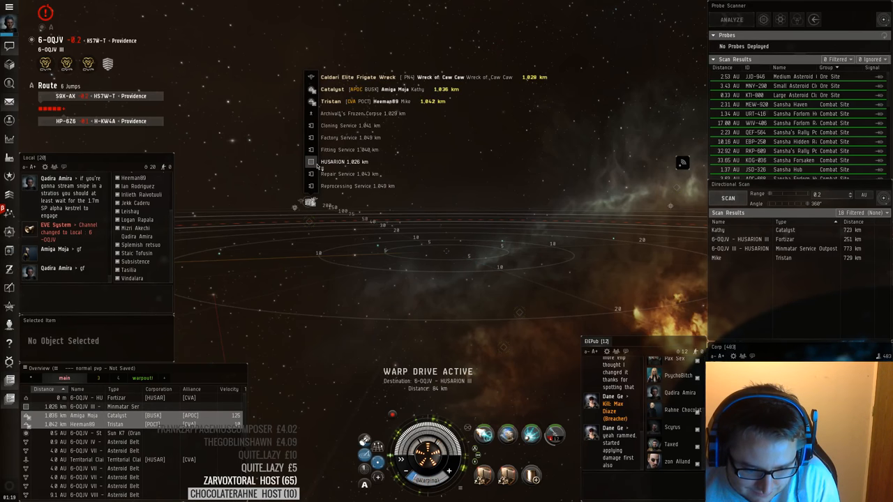
Warp toward the X-4WZD stargate and briefly check the kill report notification history
right_click(344, 161)
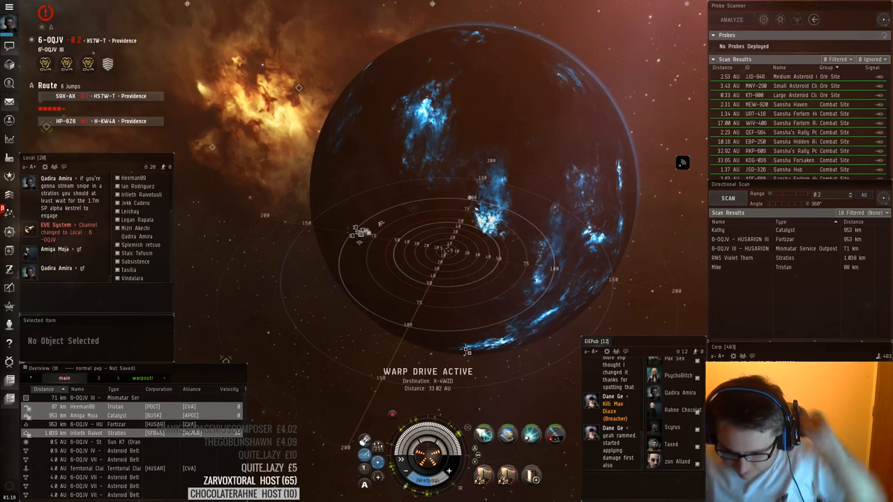
left_click(682, 162)
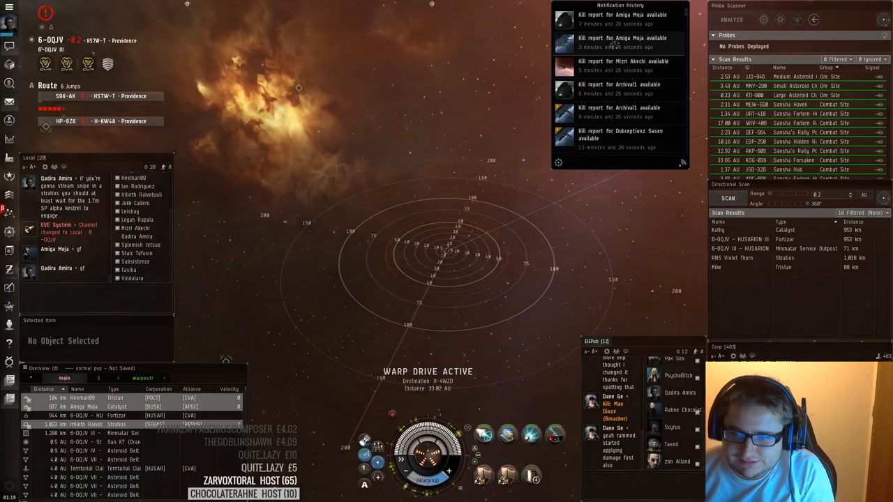
left_click(621, 42)
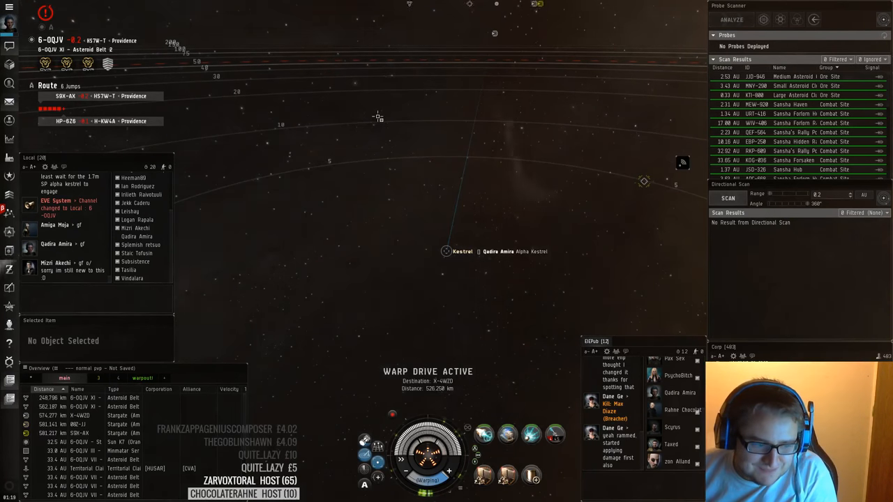
Warp to the 8QZ-JJ stargate and view rocket ammo options for the launchers
left_click(728, 198)
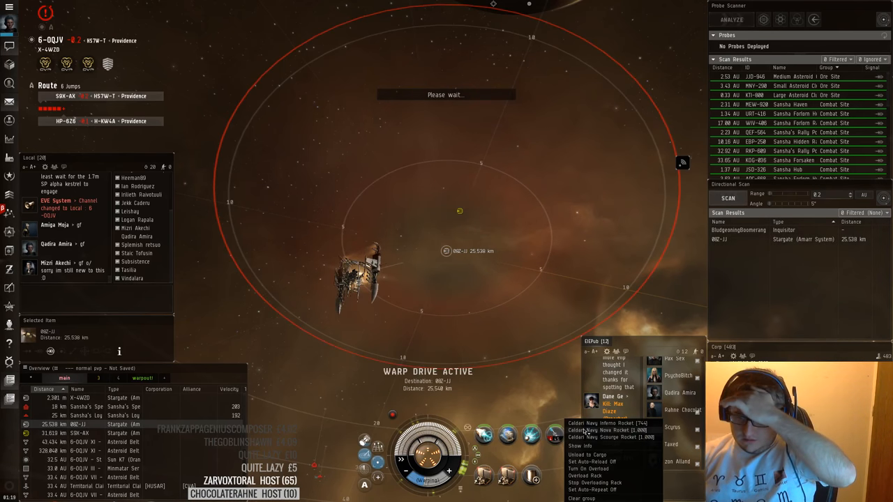
left_click(616, 423)
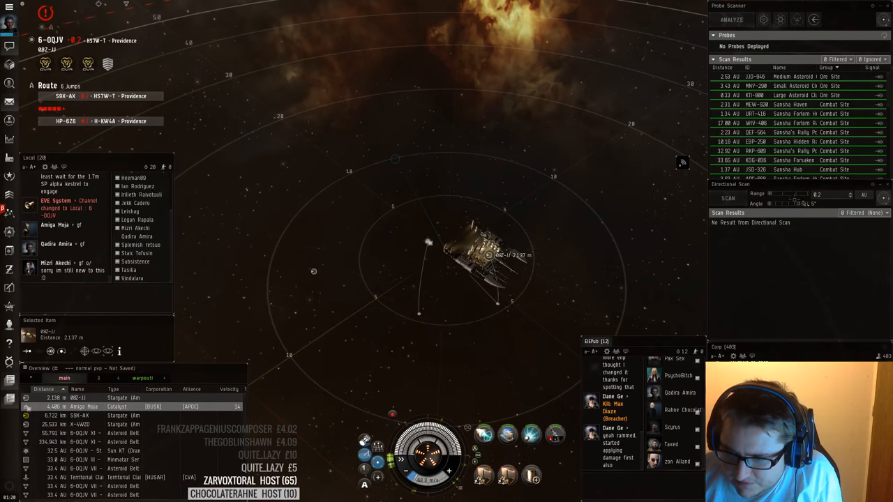
Orbit Heeman89's Tristan at 500 m while firing, then put one fitted module offline
left_click(727, 198)
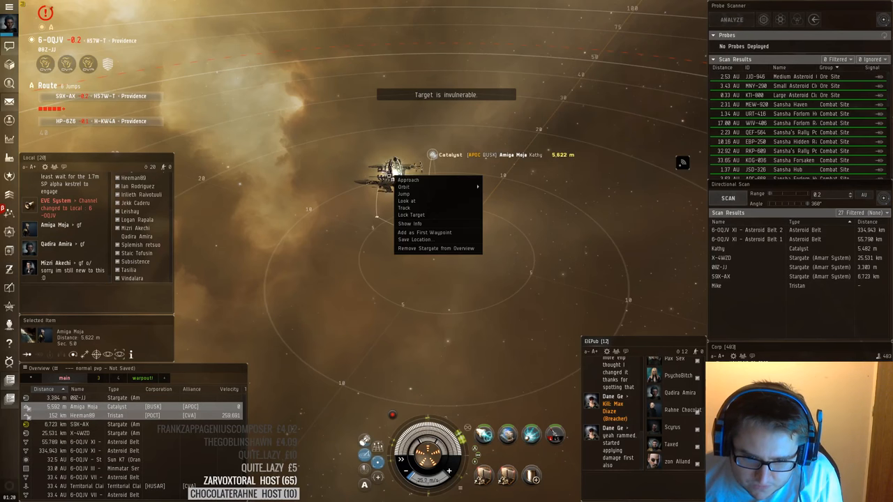
left_click(408, 180)
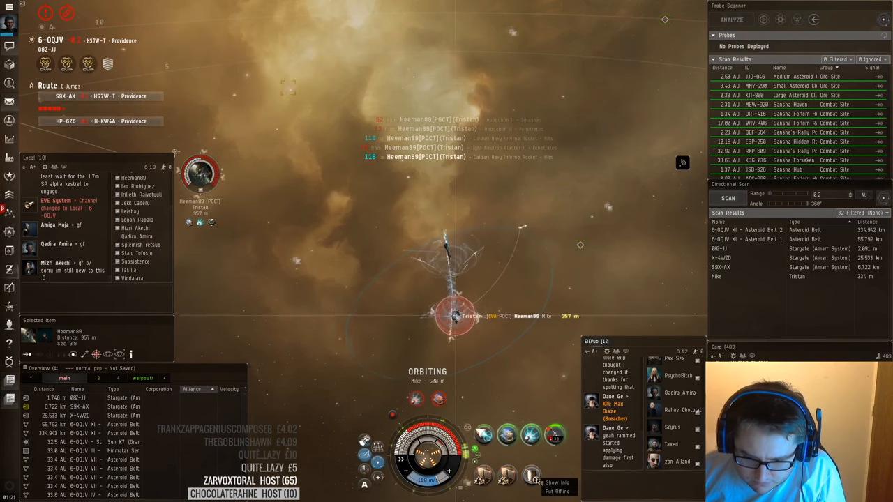
left_click(557, 492)
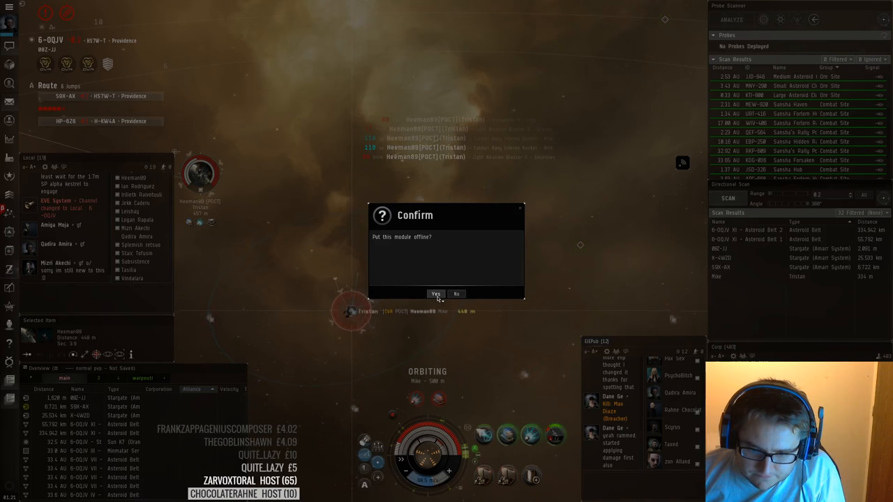
left_click(435, 293)
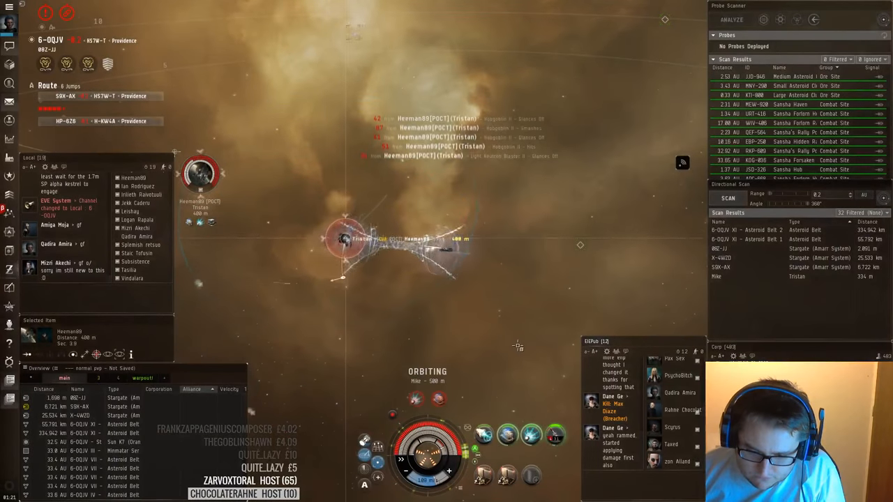